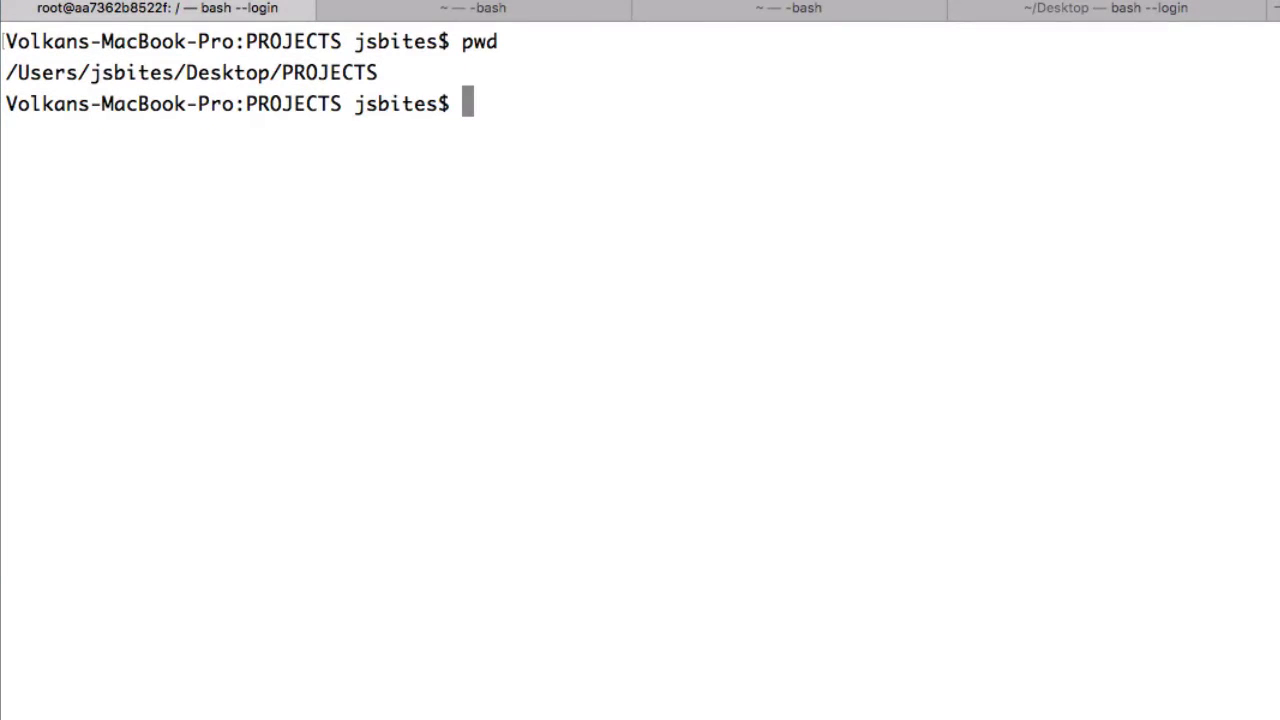
Make the docker/jsbites-base folders and create an empty Dockerfile inside them
text(mkdir docker)
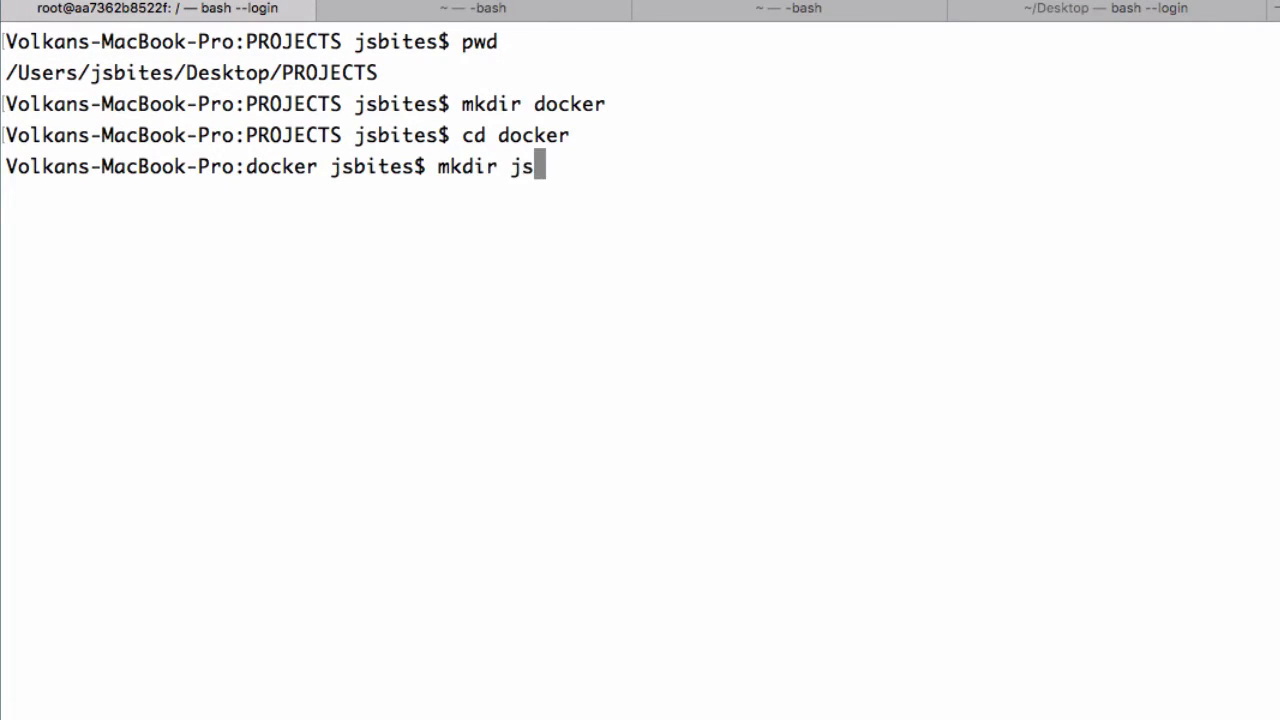
text(bites-base)
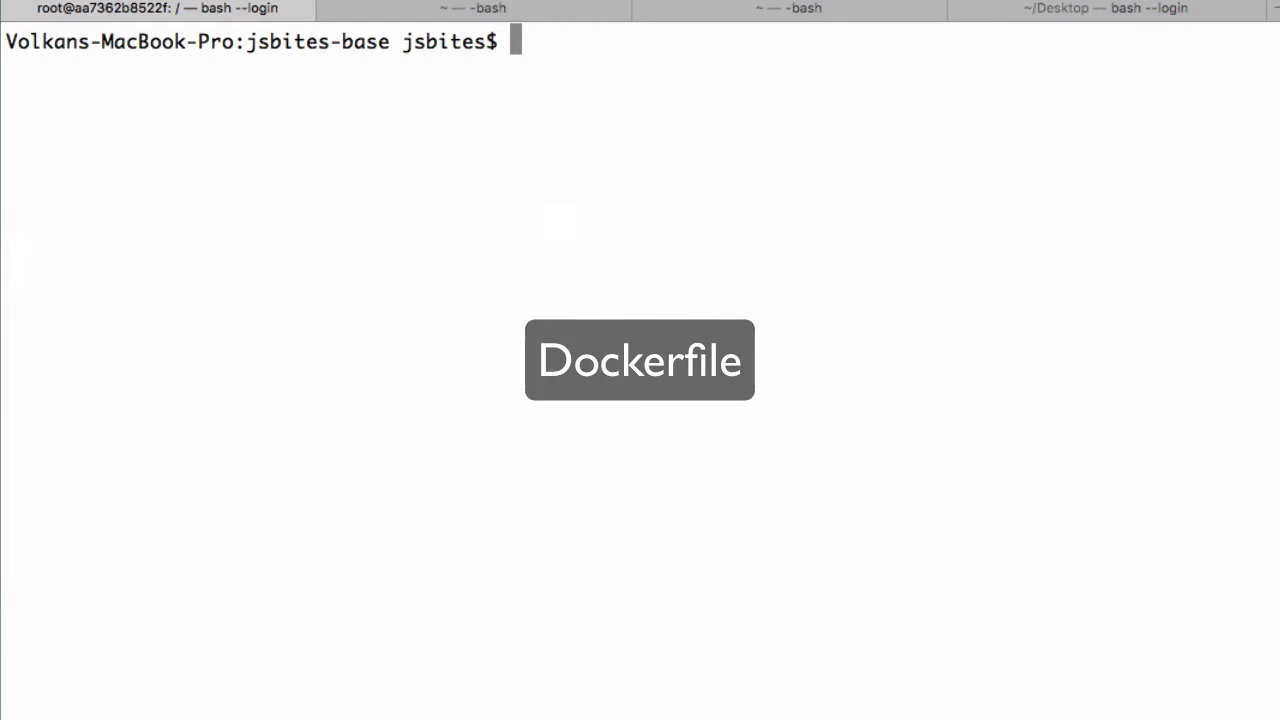
text(touch Docker)
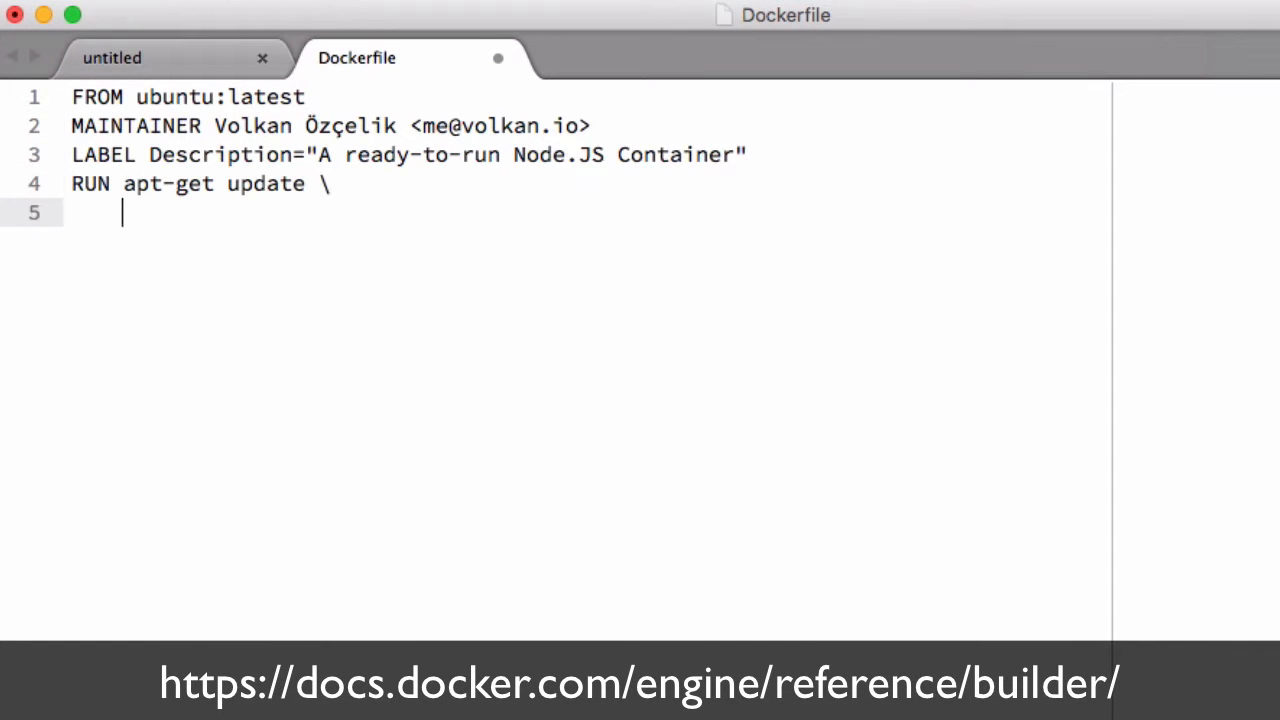
Extend the RUN chain to install build-essential and pipe the nodesource setup_5.x script
text(&& apt-get install -y build-essential \)
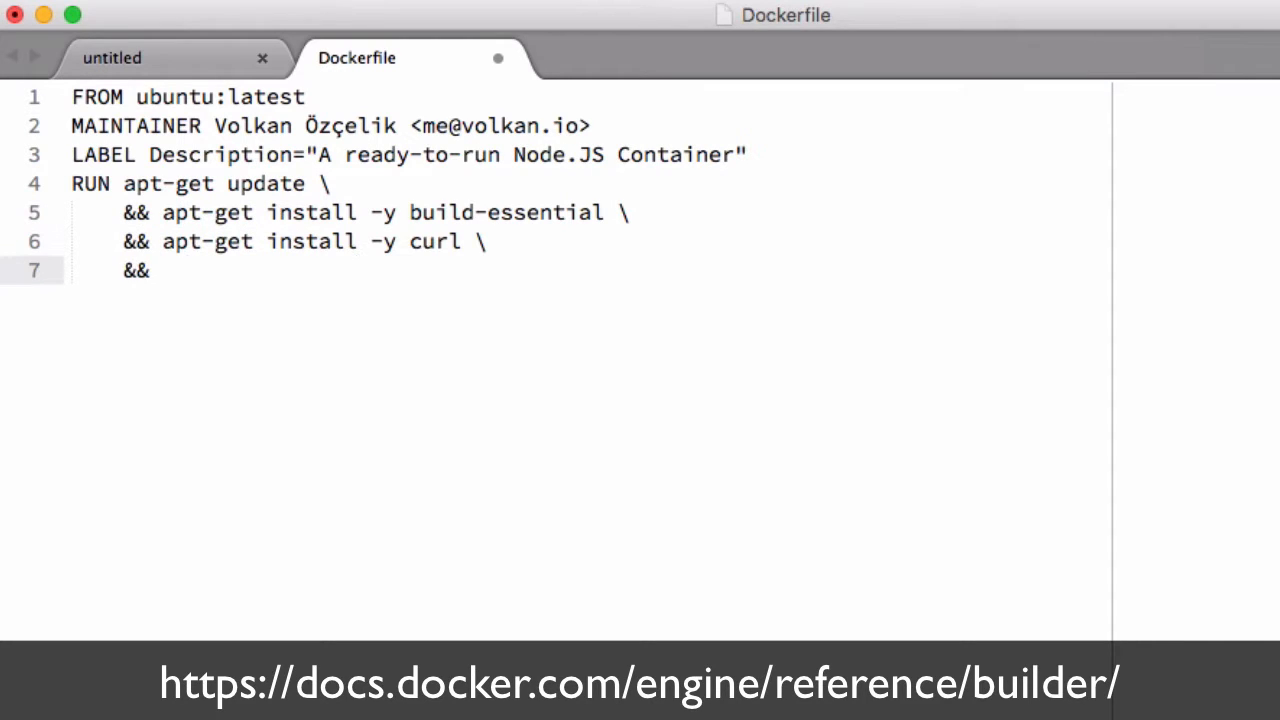
text(curl -sL https://deb.nodesource.com/setup_5.x | sudo -E bash - \)
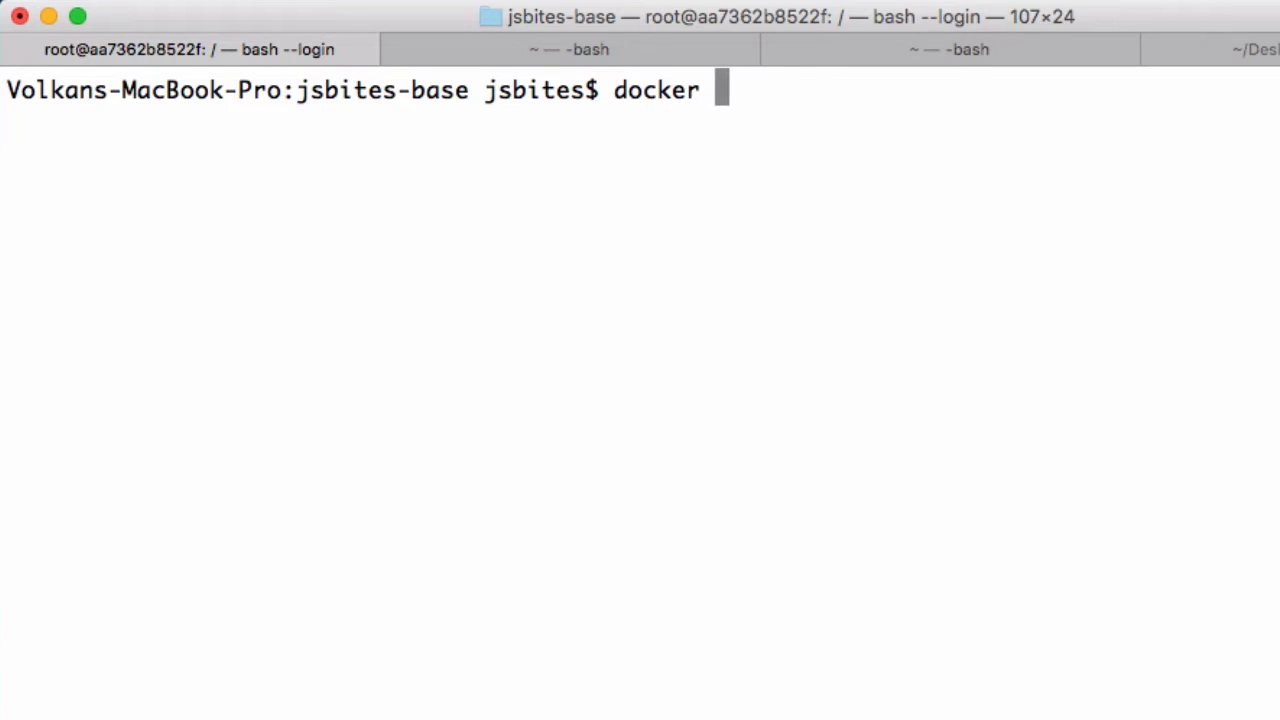
Build the jsbites:latest image and log in to Docker Hub as v0lkan
text(build -t jsbites)
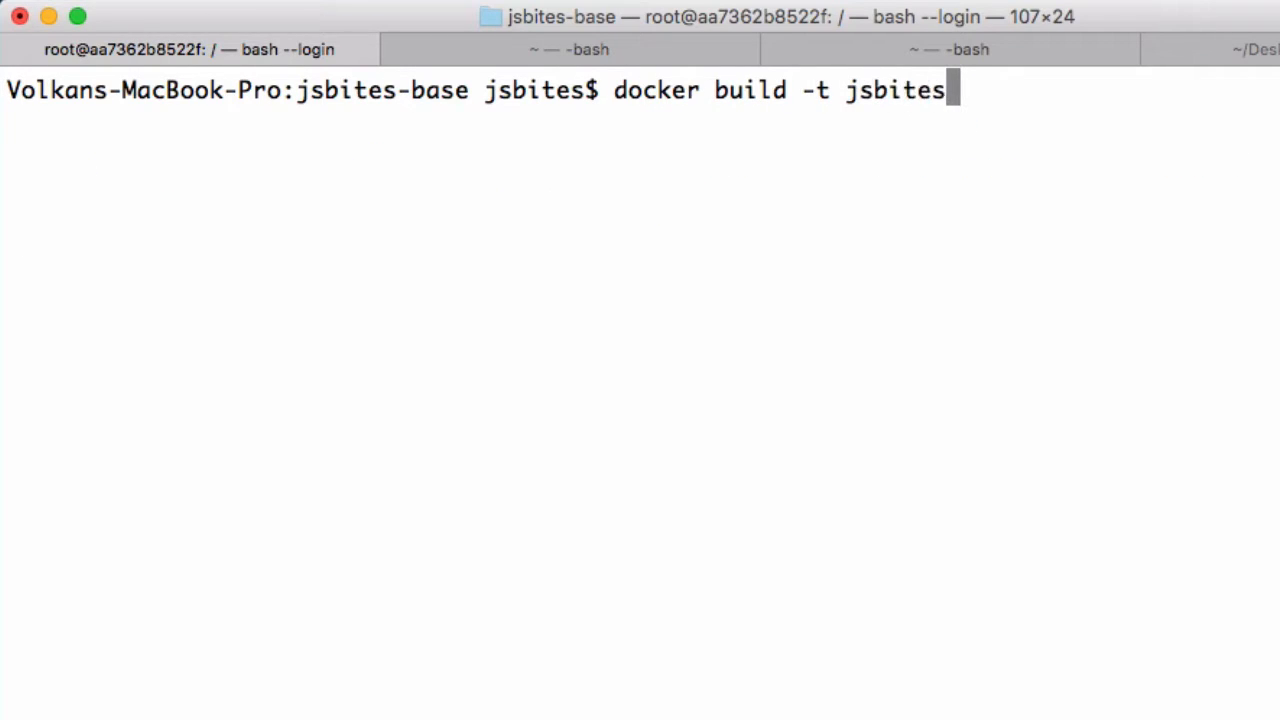
text(':latest' .)
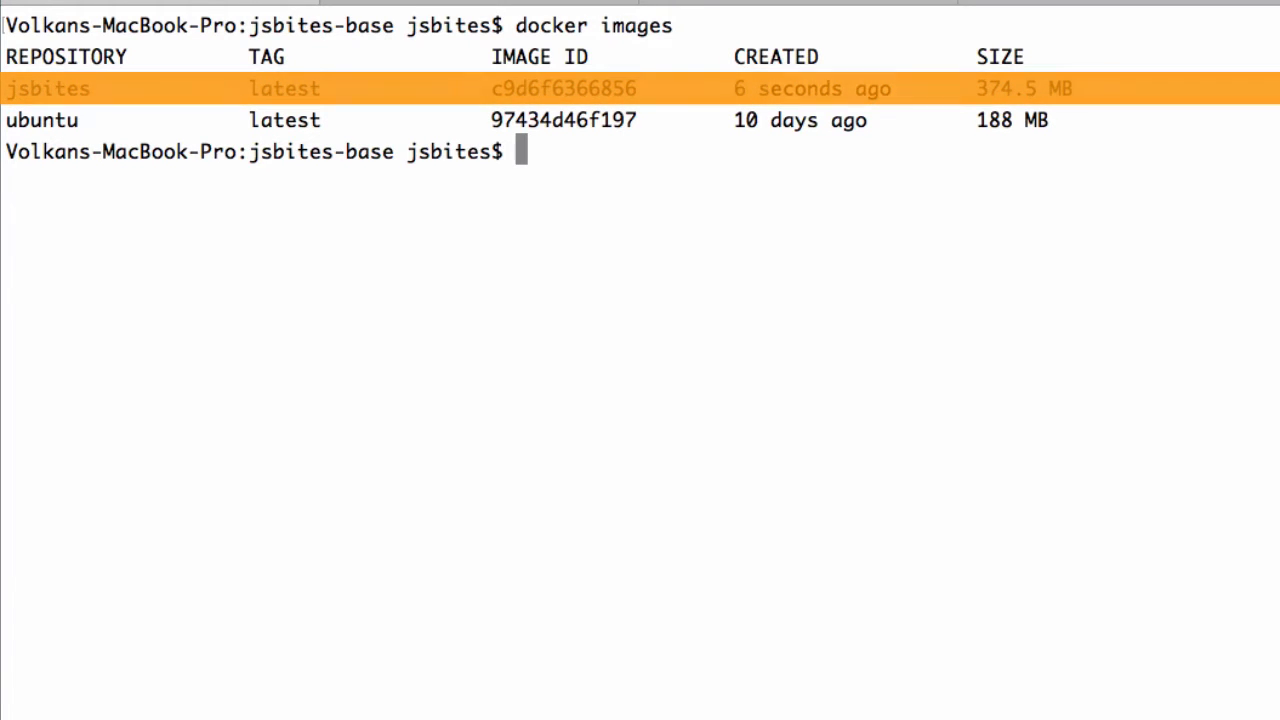
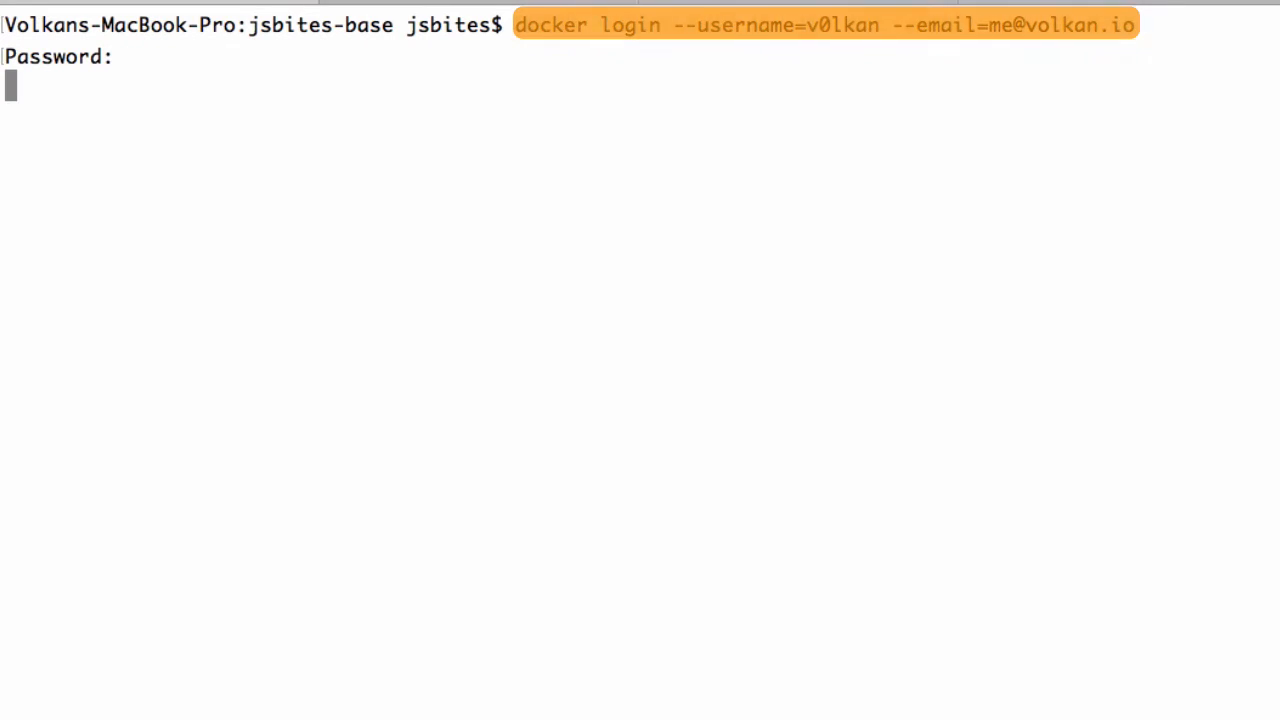
key(Enter)
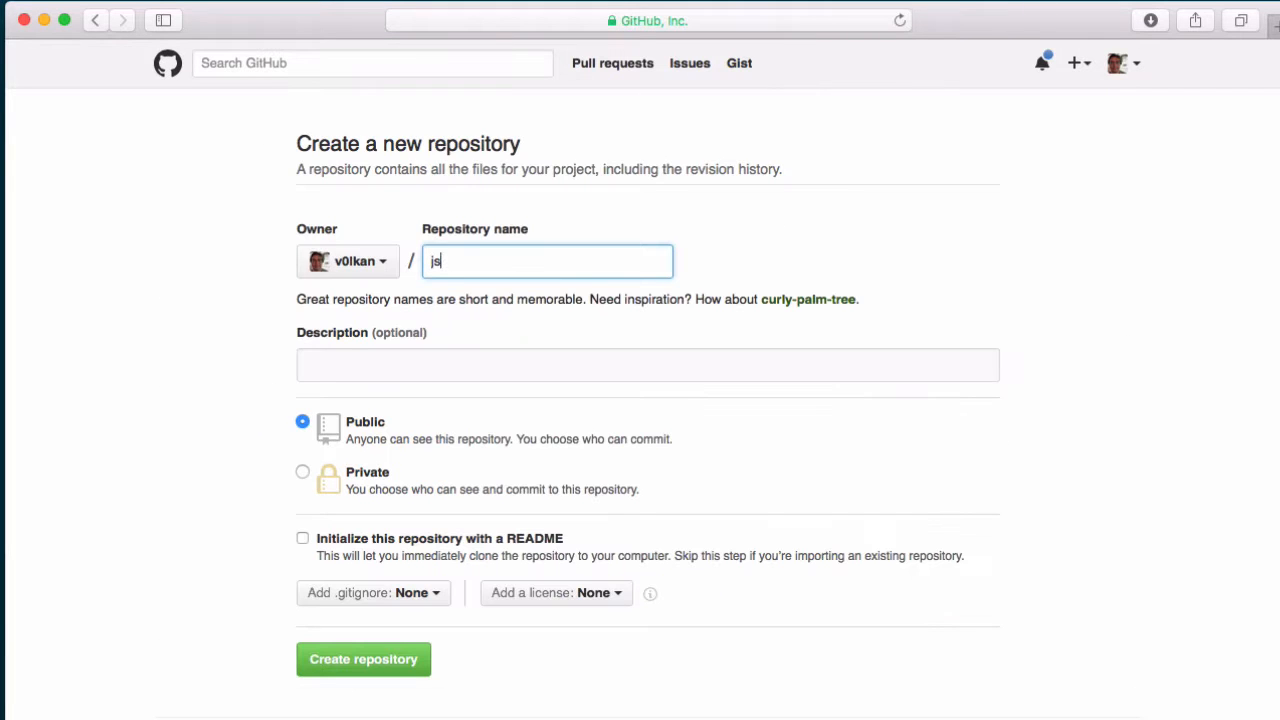
Create the public GitHub repository, then go to account Settings > SSH keys
click(363, 658)
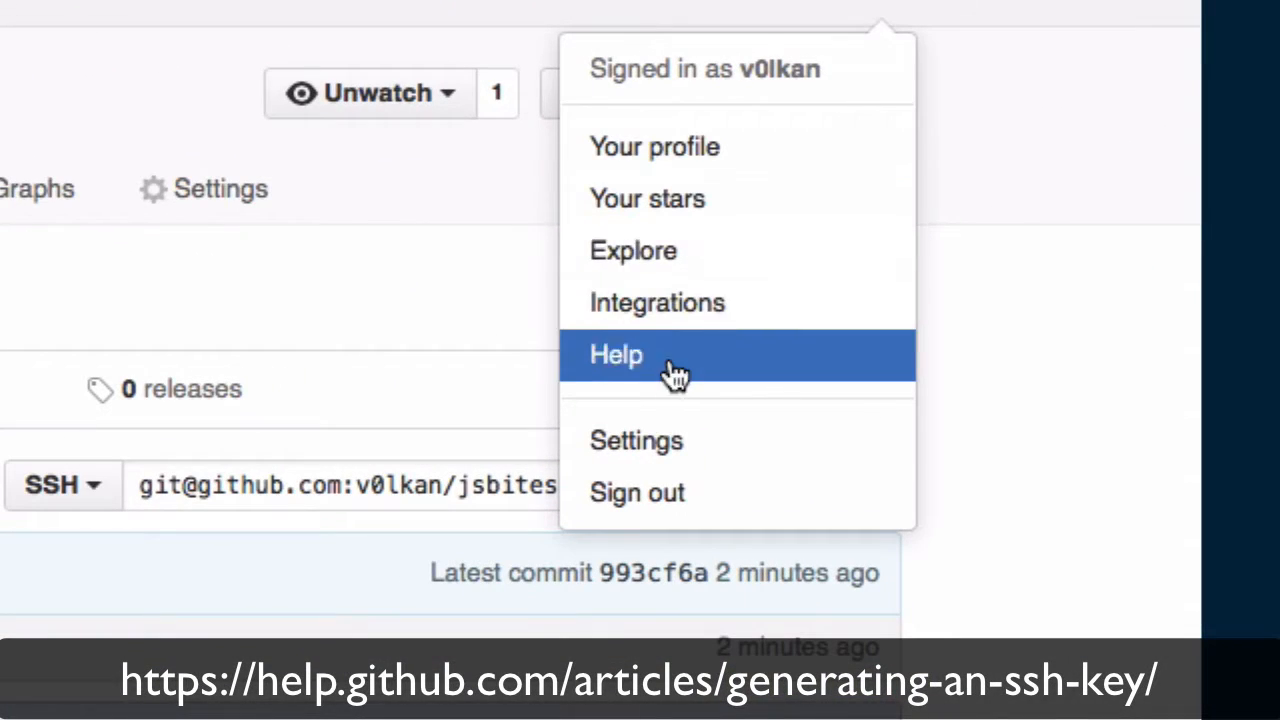
click(636, 441)
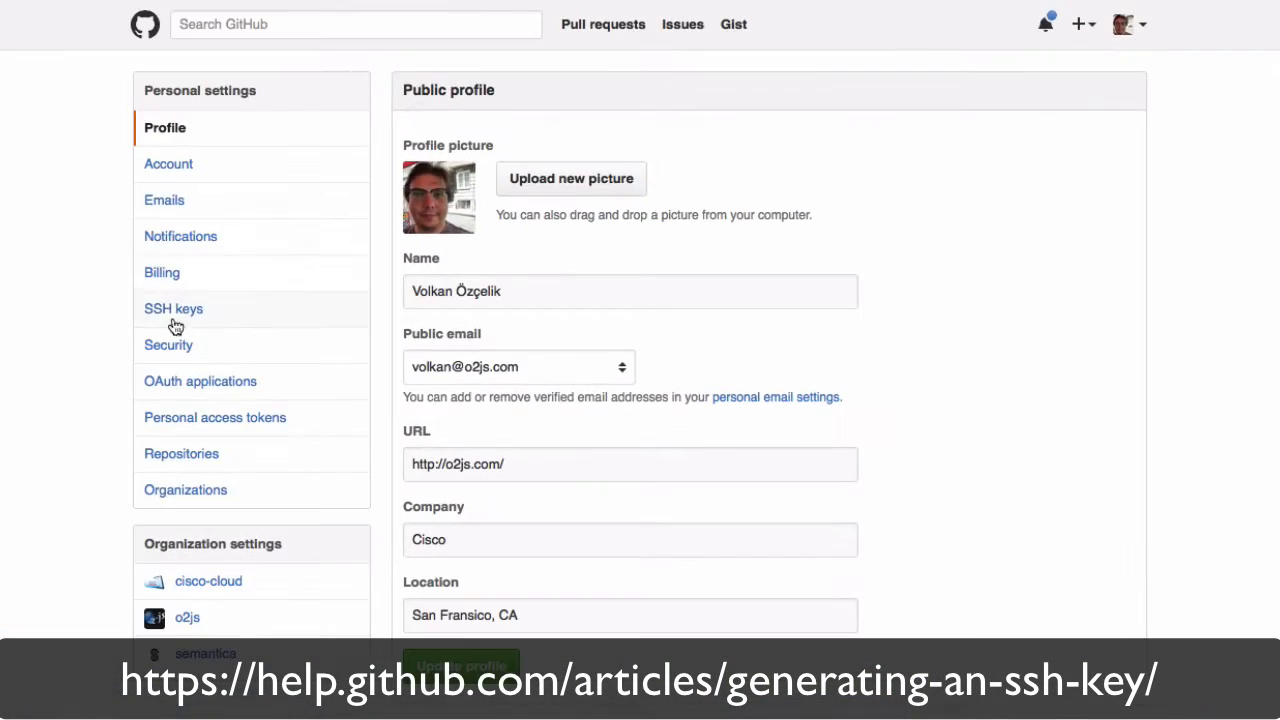
click(173, 308)
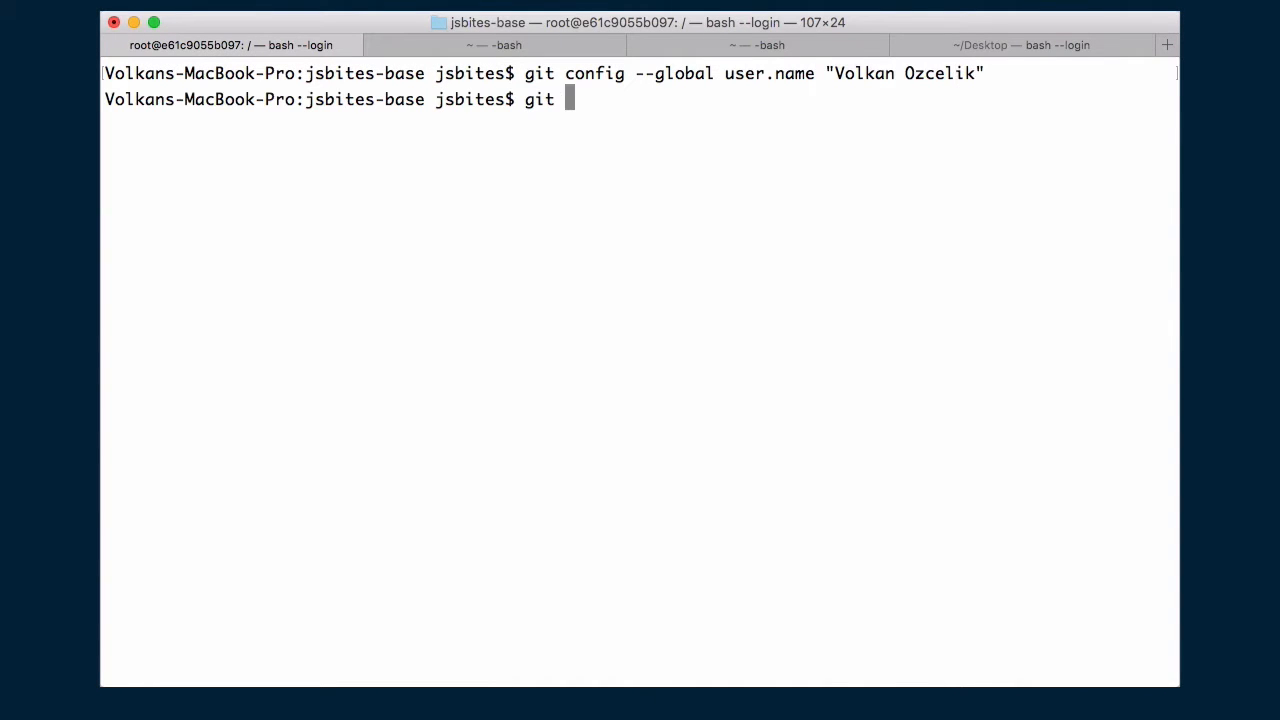
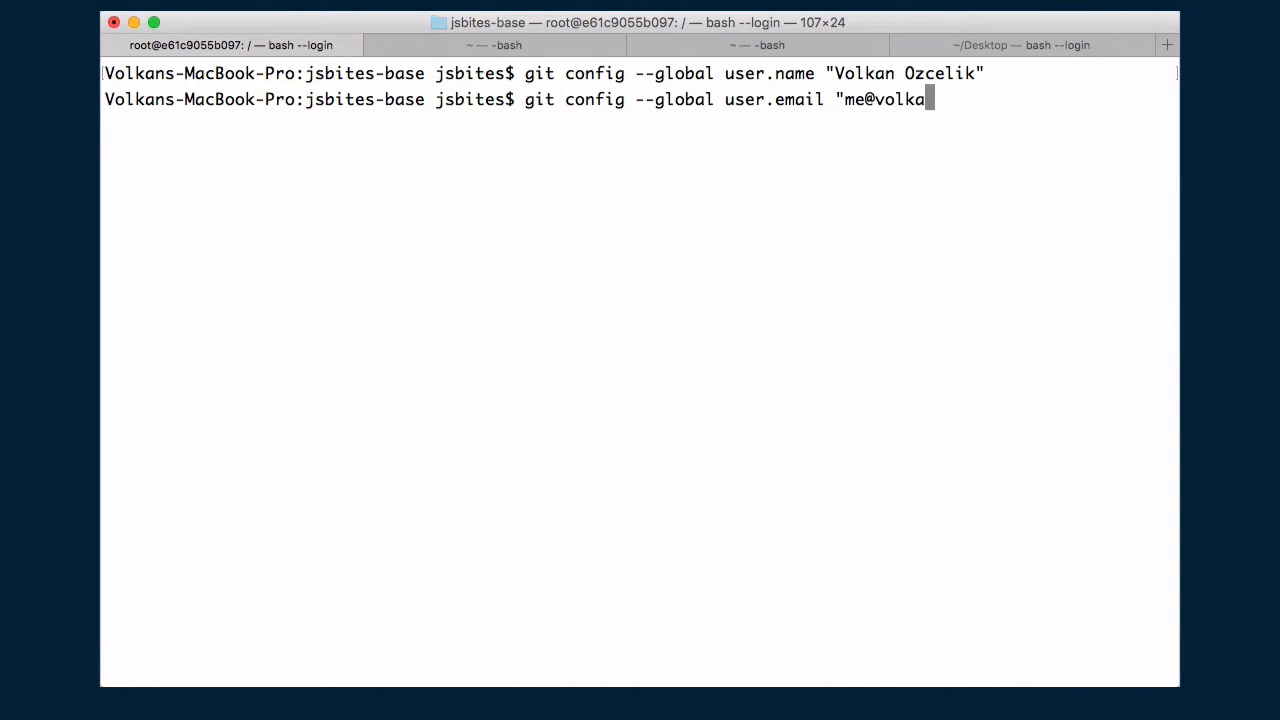
Set git's global email, clone jsbites-docker over SSH, and delete the old docker folder
key(Return)
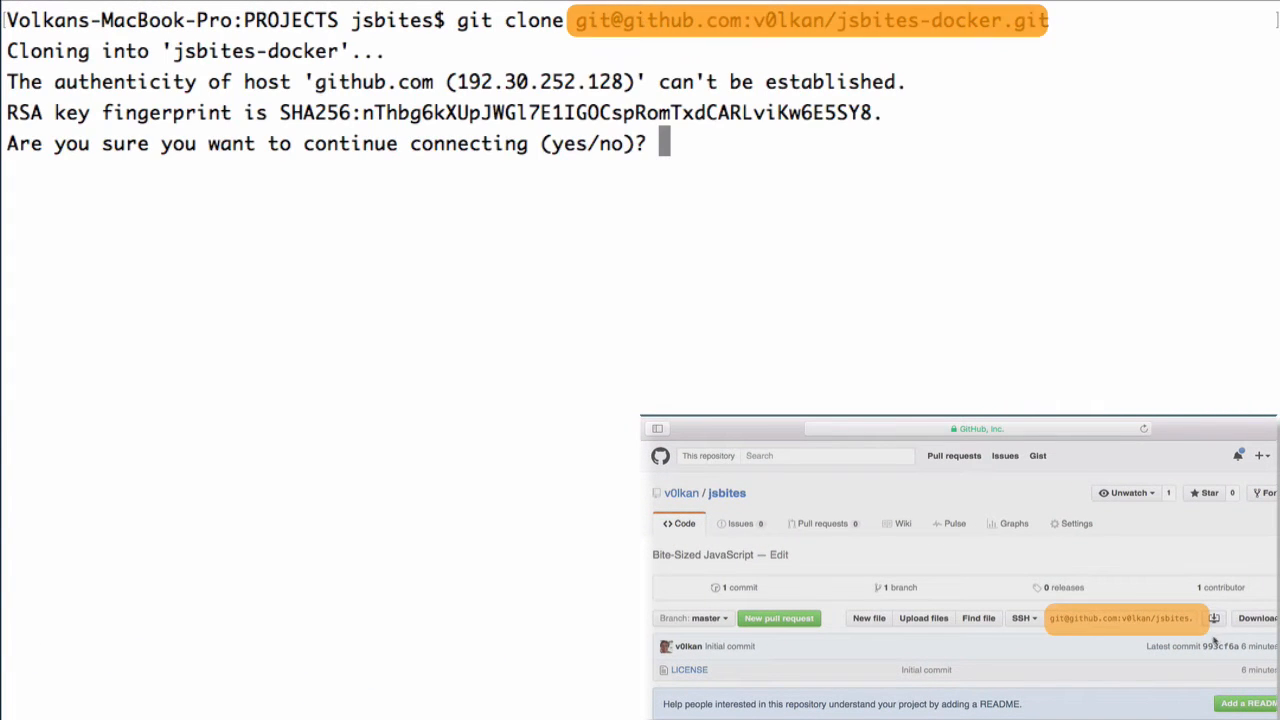
text(yes)
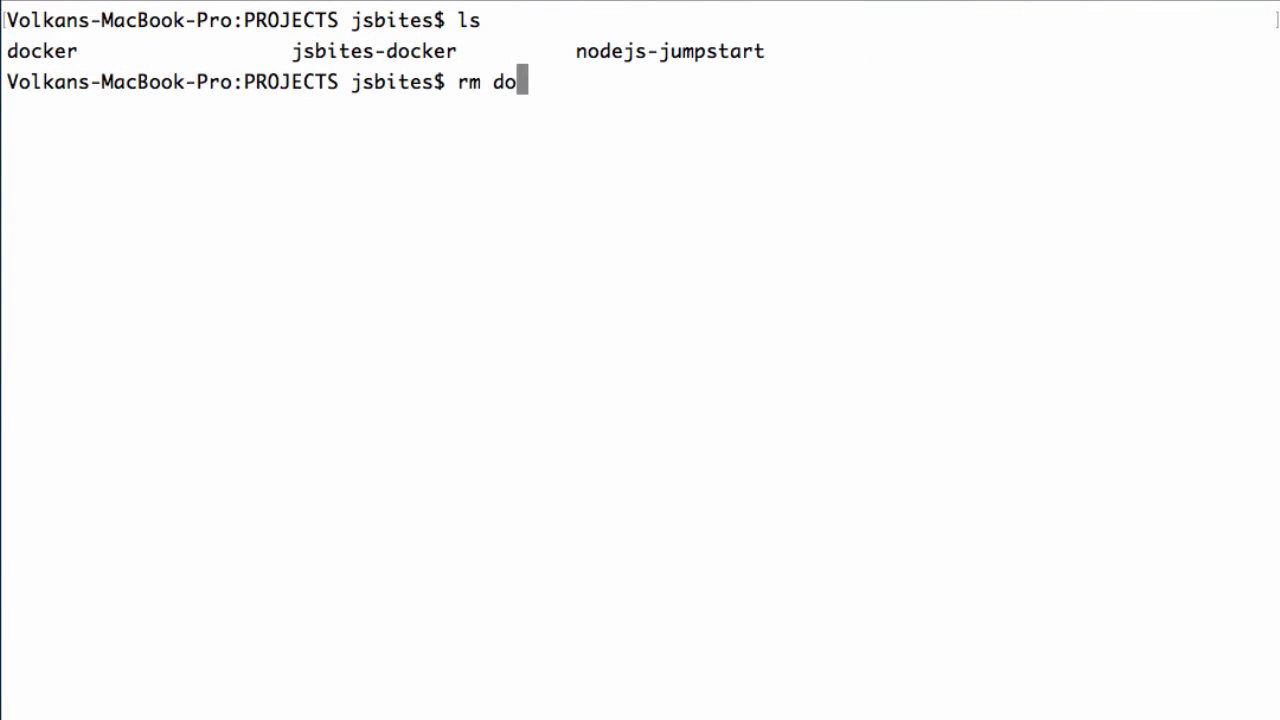
text(-rf docker)
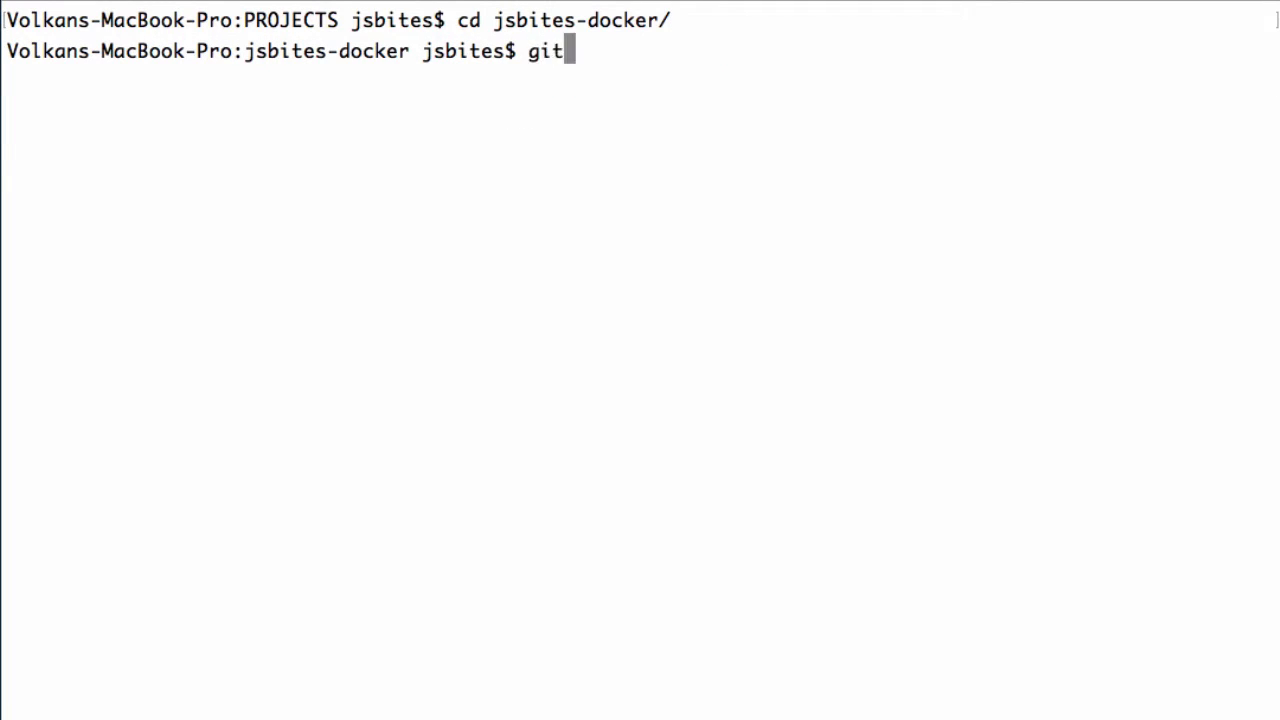
Commit the Dockerfile with message 'initial' and push it to origin master
text(status)
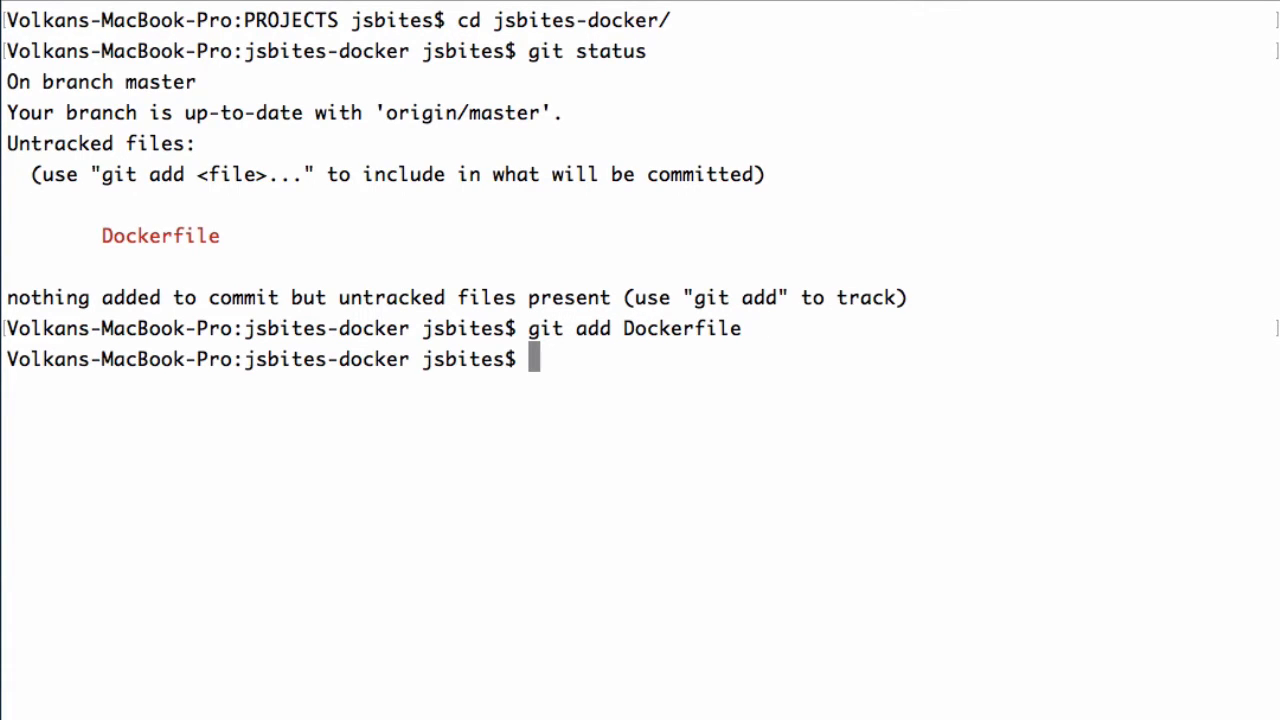
text(git commit)
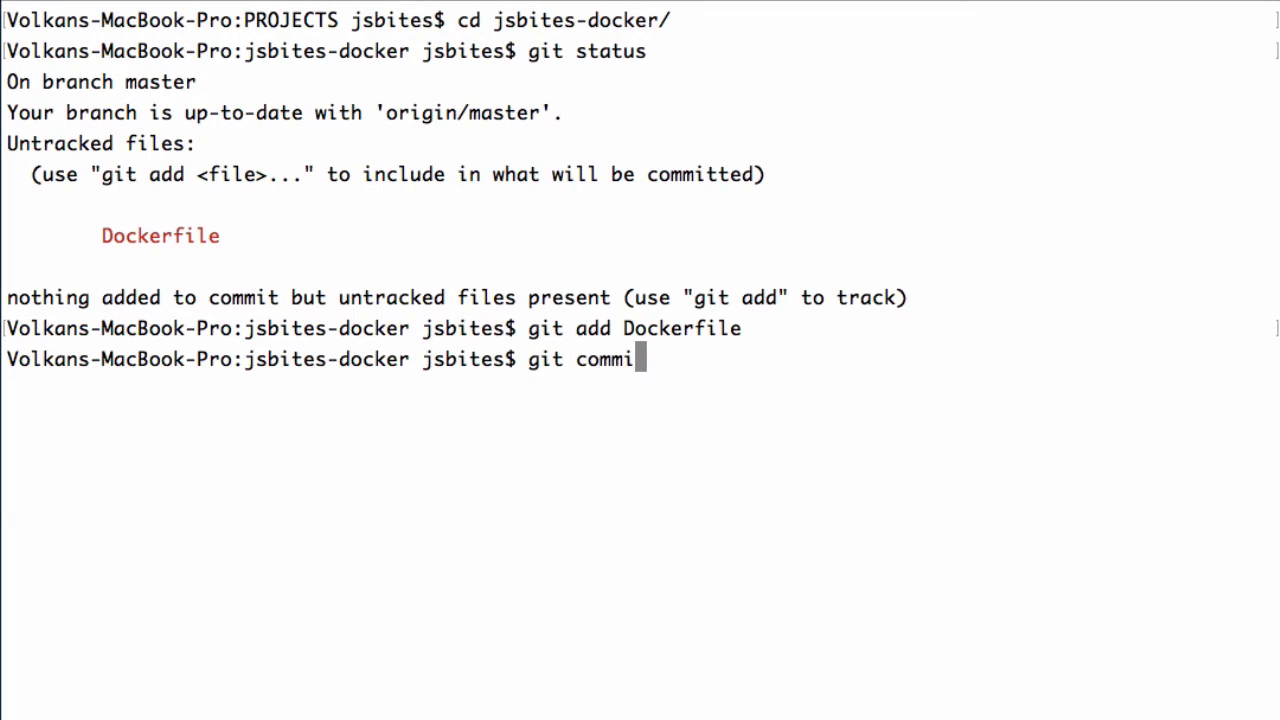
text(t -m 'initial commit.)
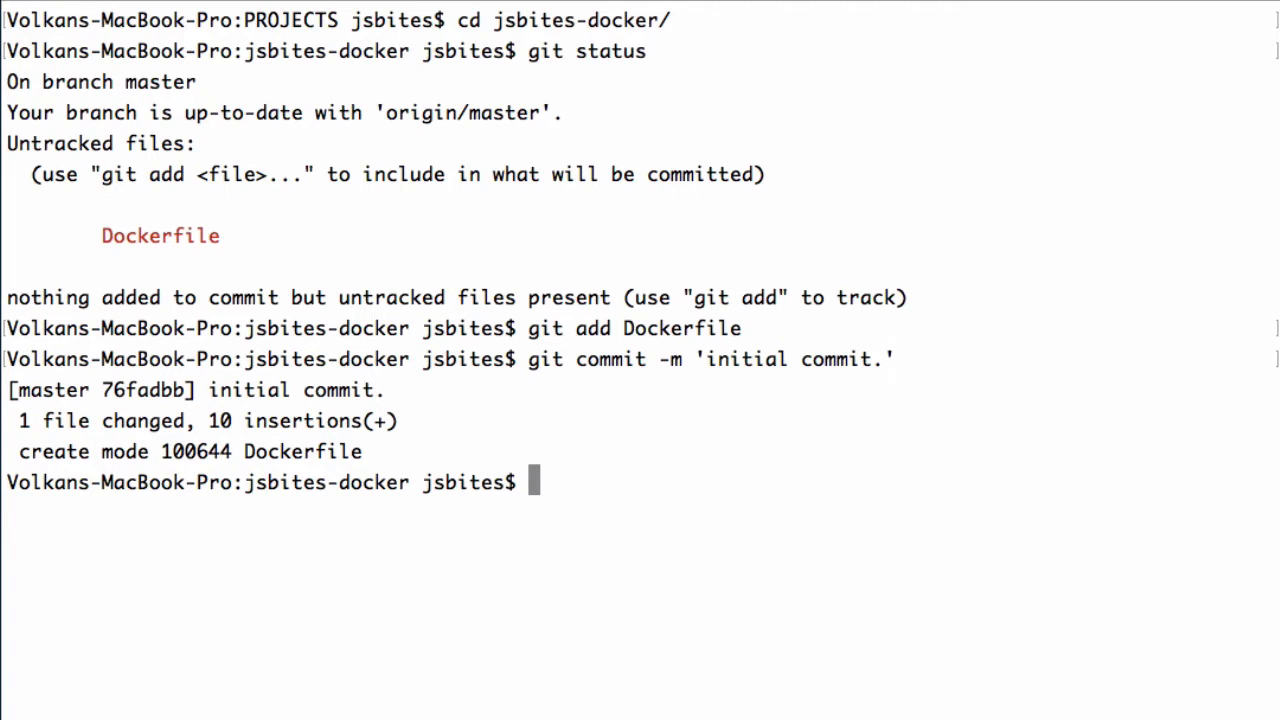
text(git push origin ma)
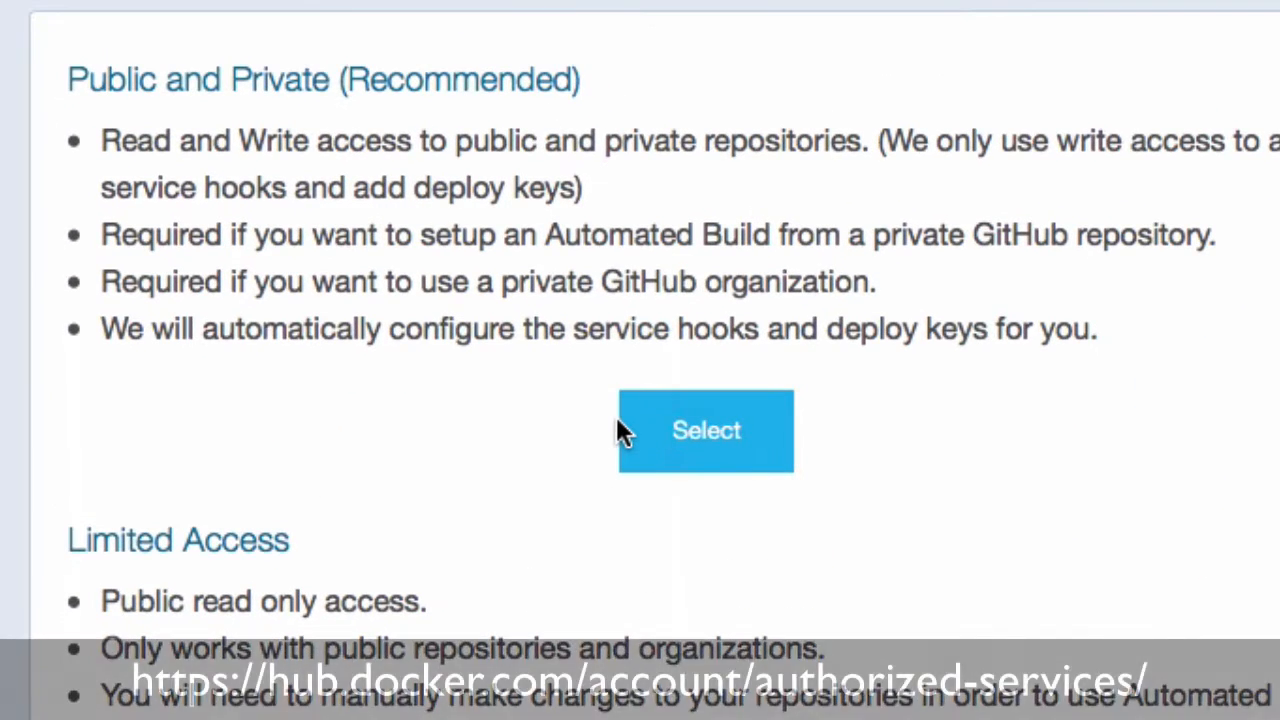
Authorize GitHub access for public and private repos, then pick jsbites-docker as the automated build's source
click(706, 430)
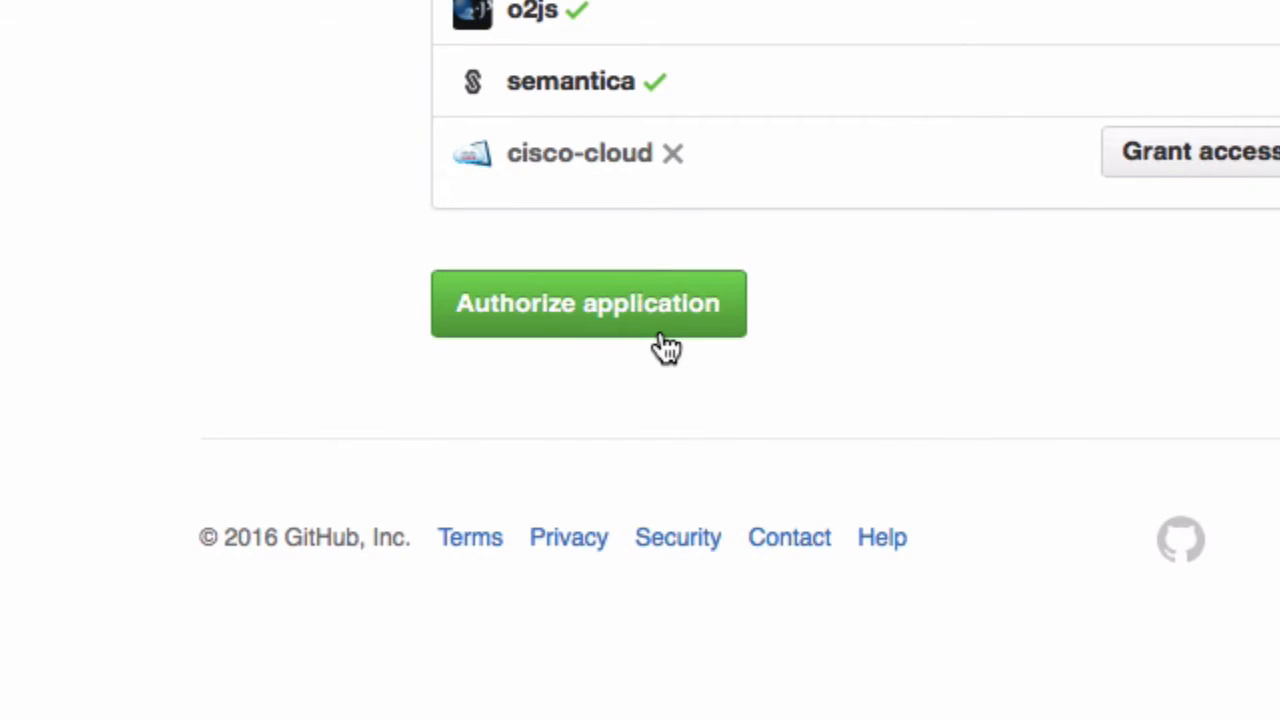
mouse_move(665, 338)
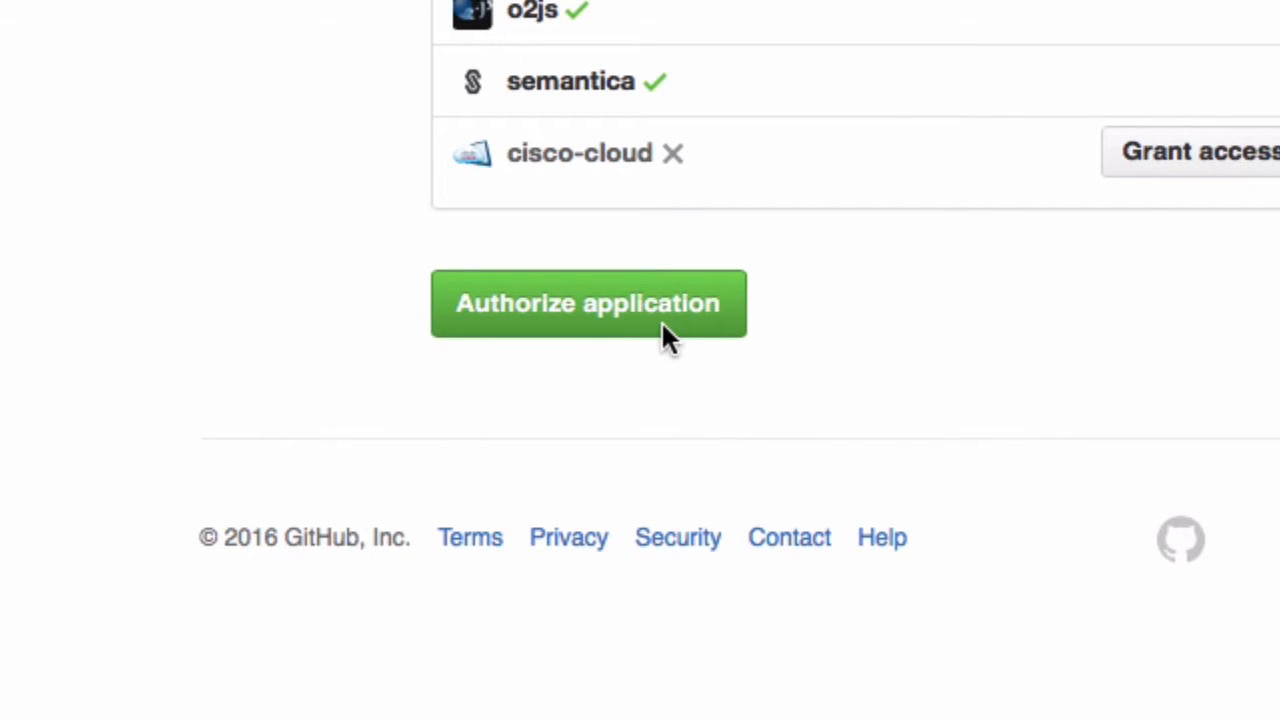
click(588, 303)
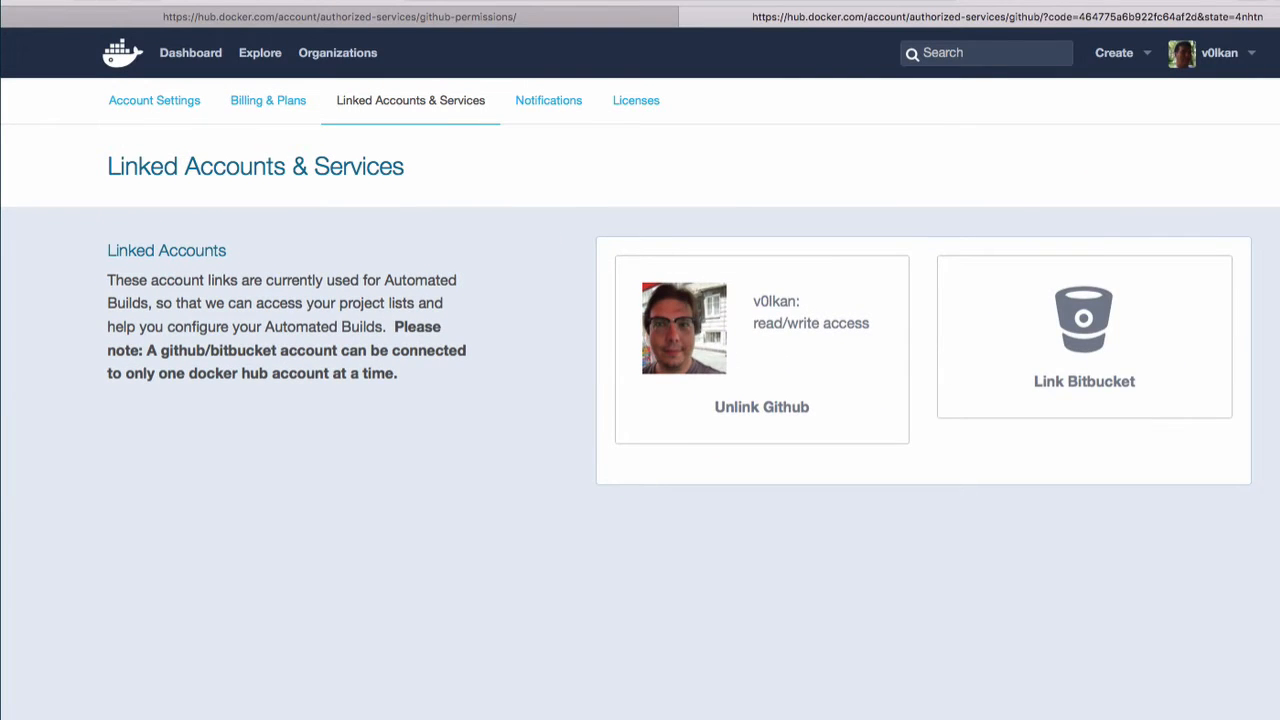
click(1111, 28)
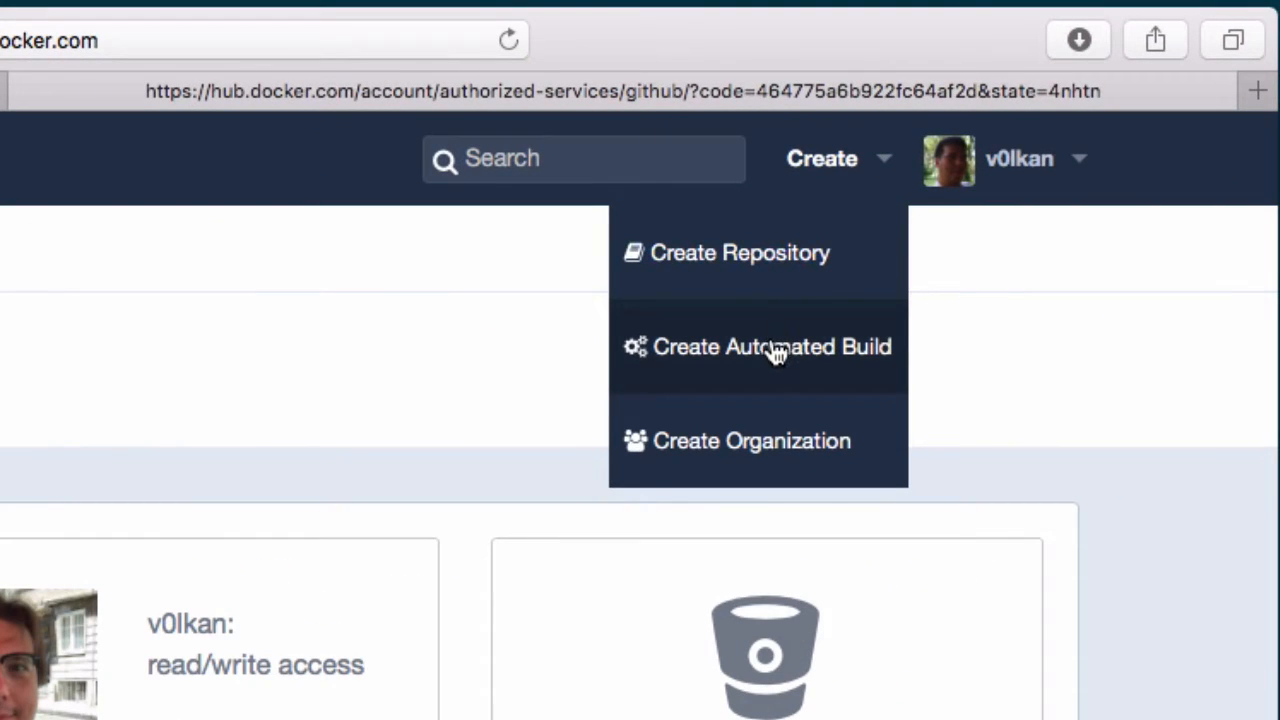
mouse_move(775, 350)
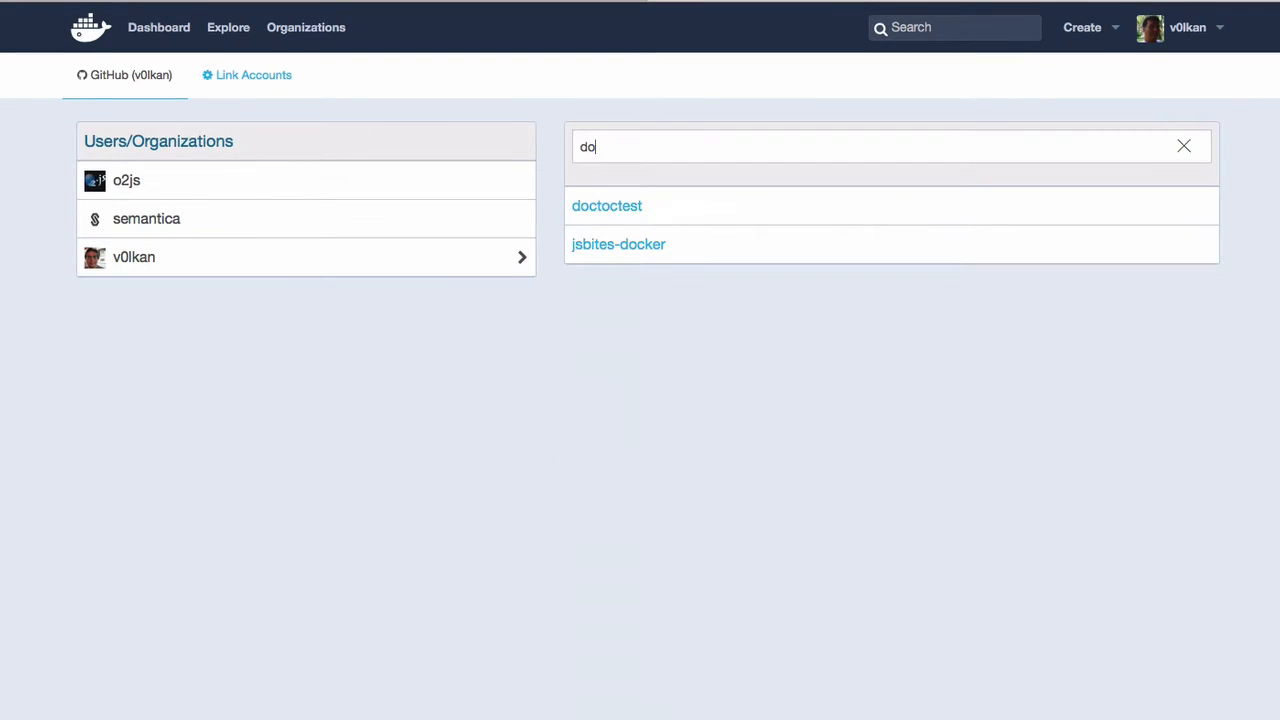
mouse_move(605, 250)
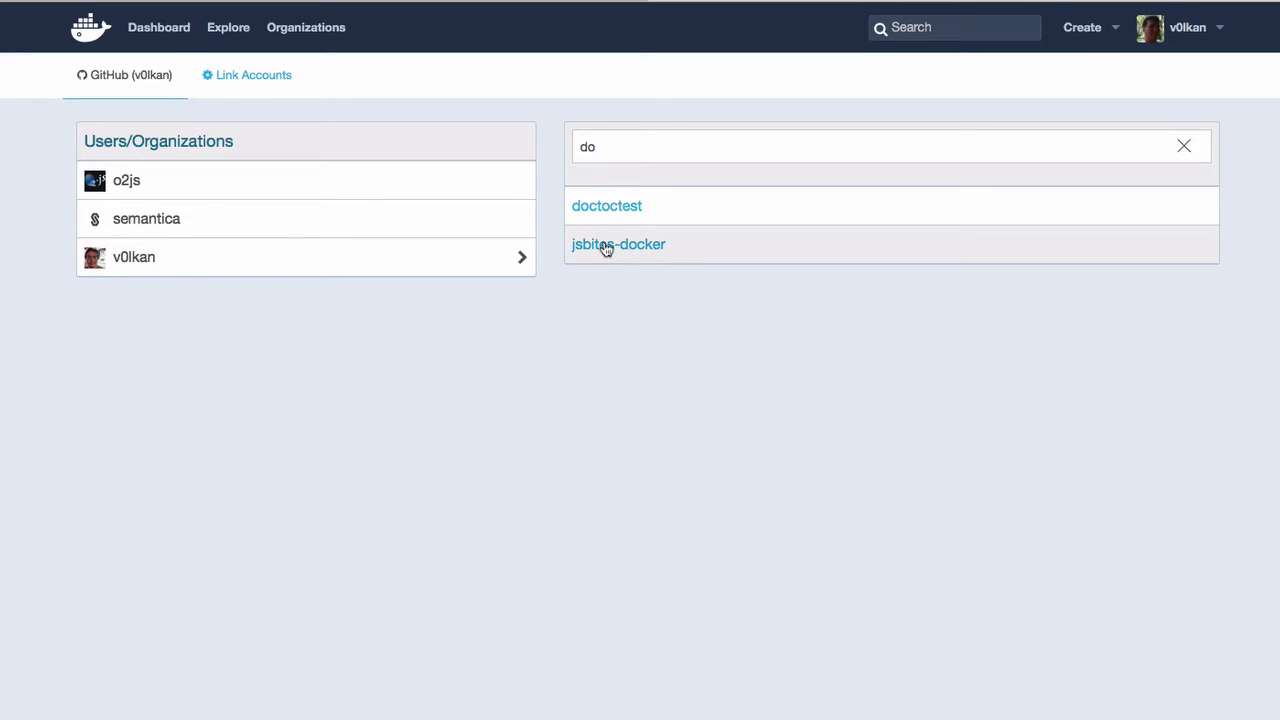
click(618, 244)
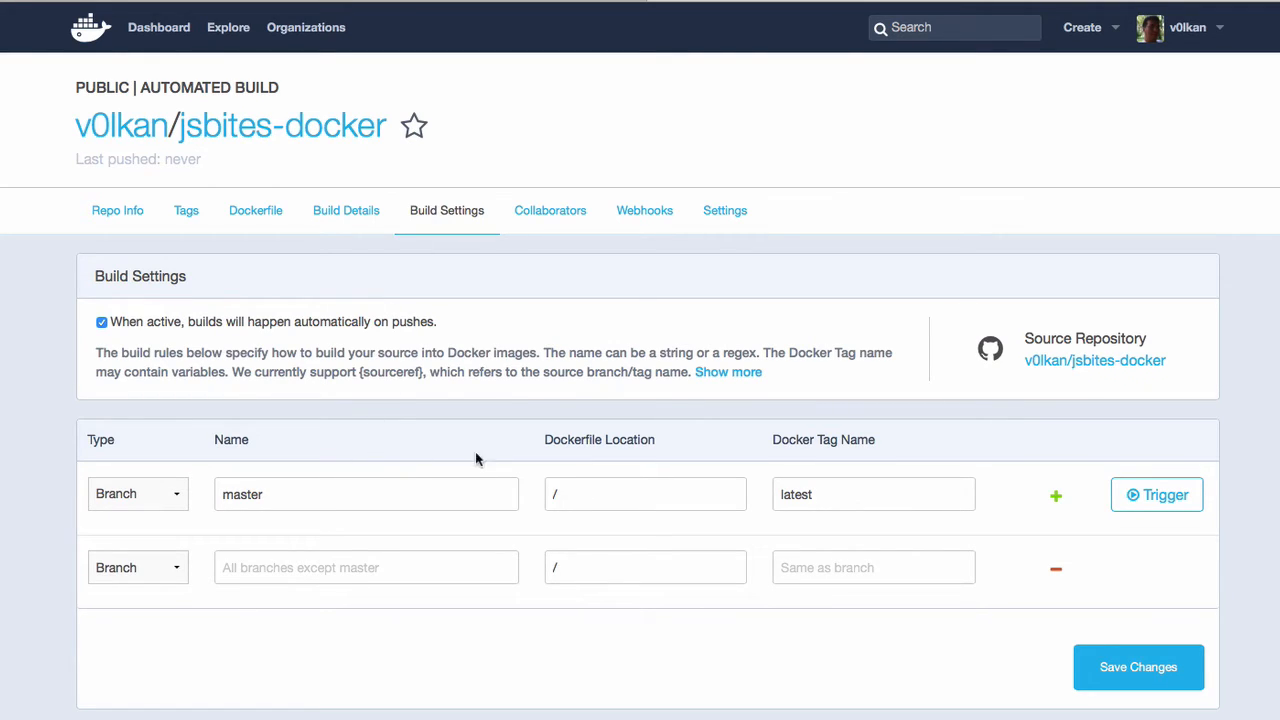
mouse_move(1147, 509)
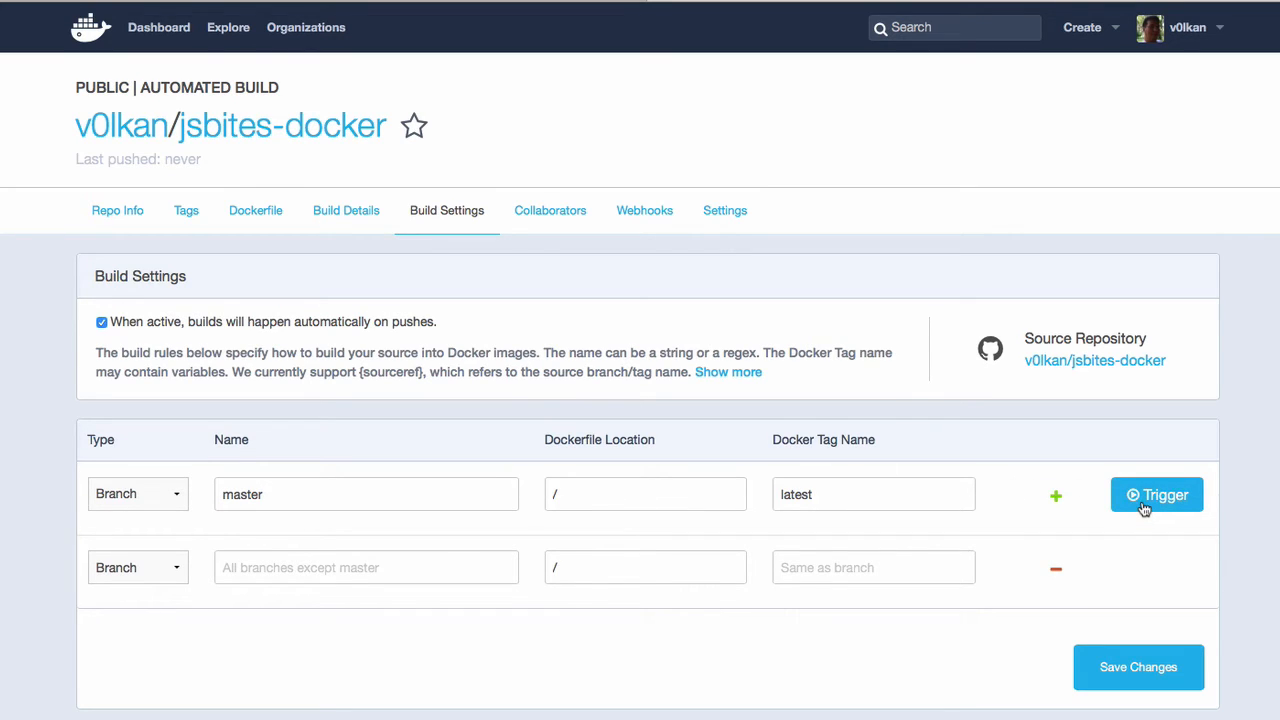
mouse_move(1145, 508)
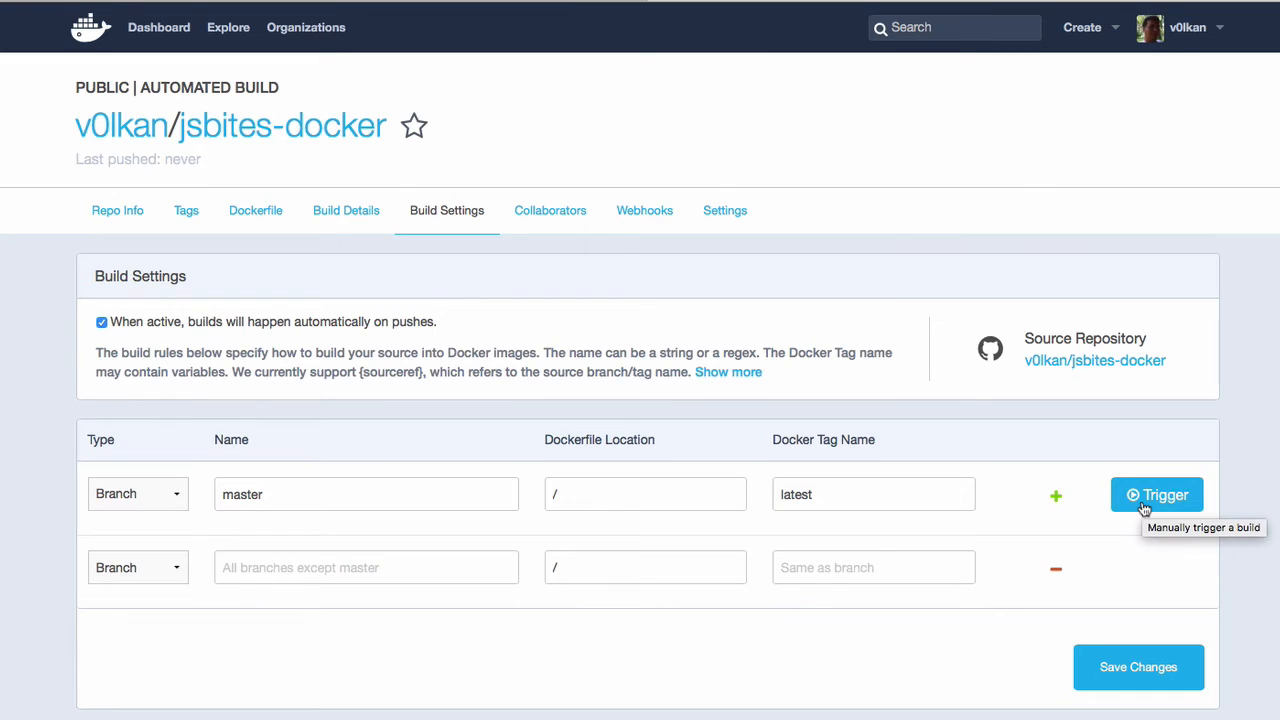
Trigger the master branch build and view the resulting build's details
click(1156, 494)
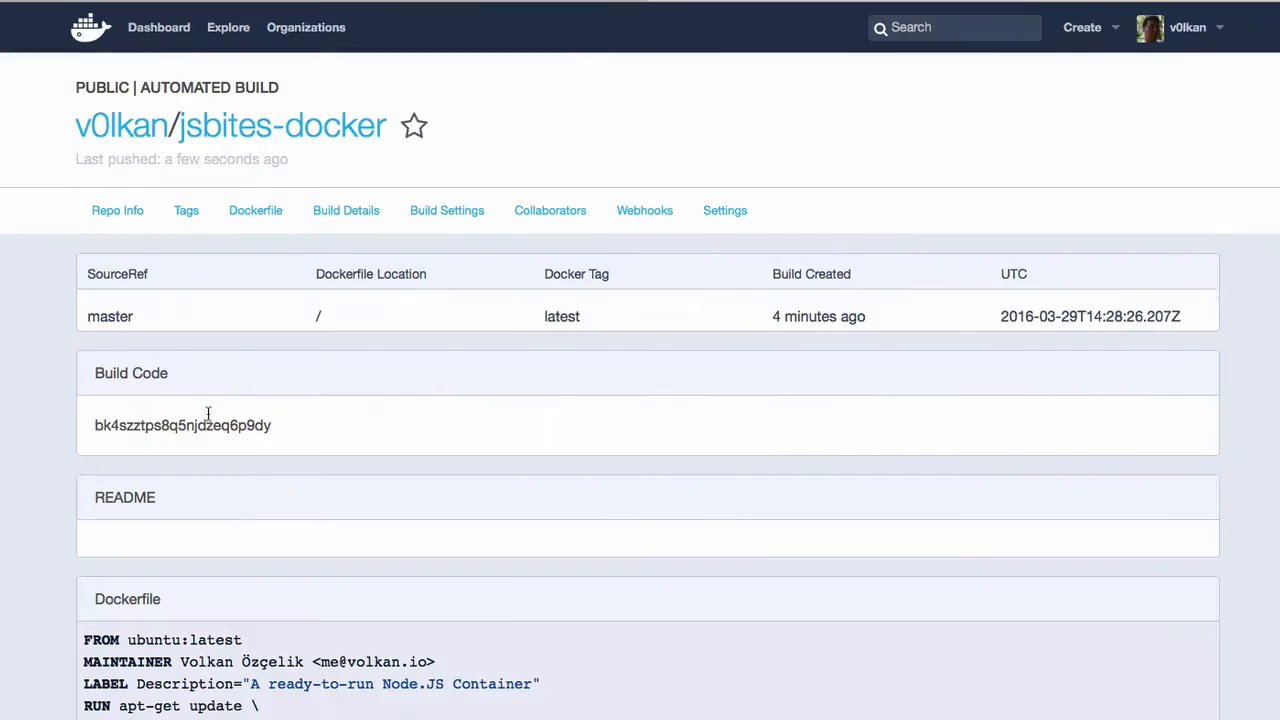
click(346, 210)
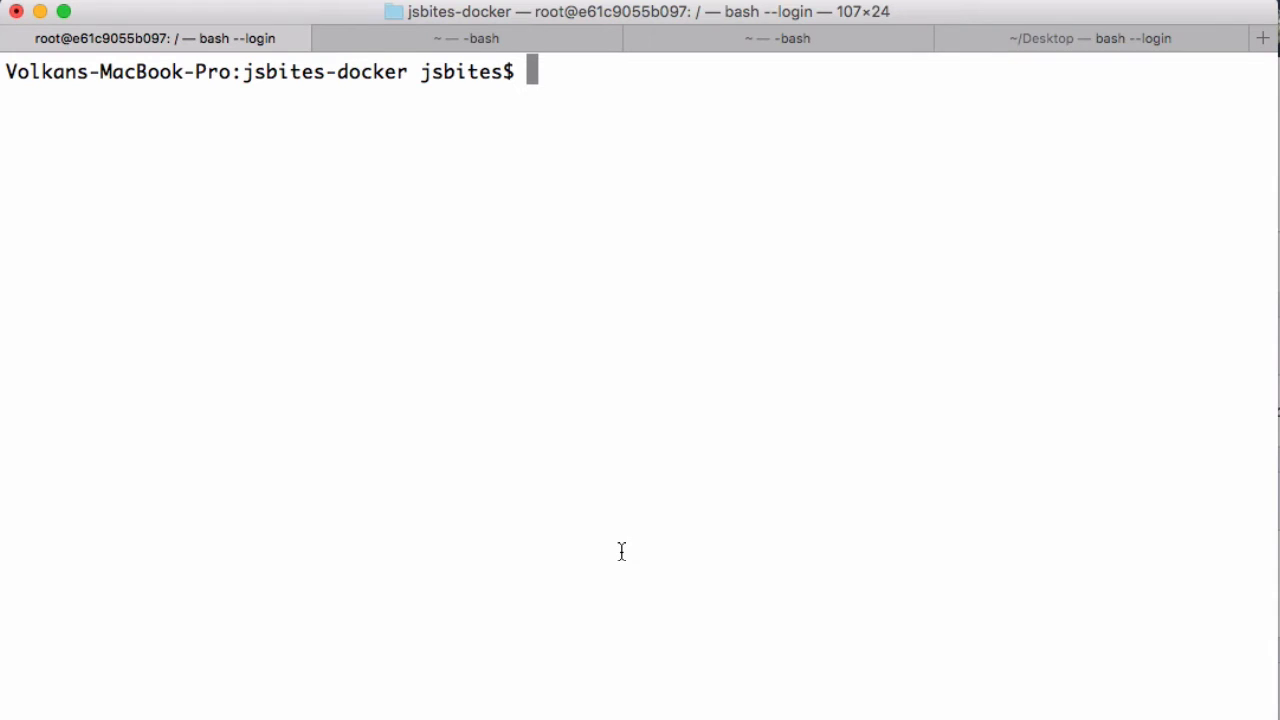
Pull v0lkan/jsbites-docker, run it as container 'playground', and view docker inspect output in less
text(docker pull v0lkan/jsbites-docker)
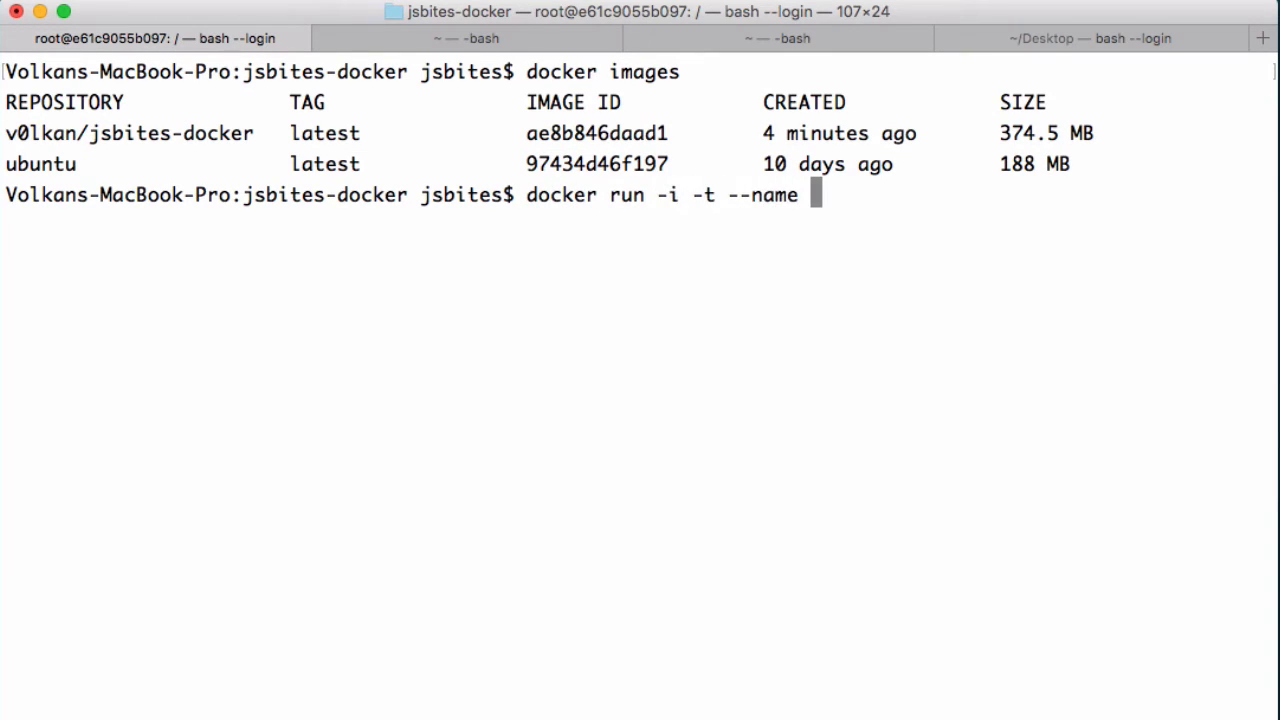
text(playground)
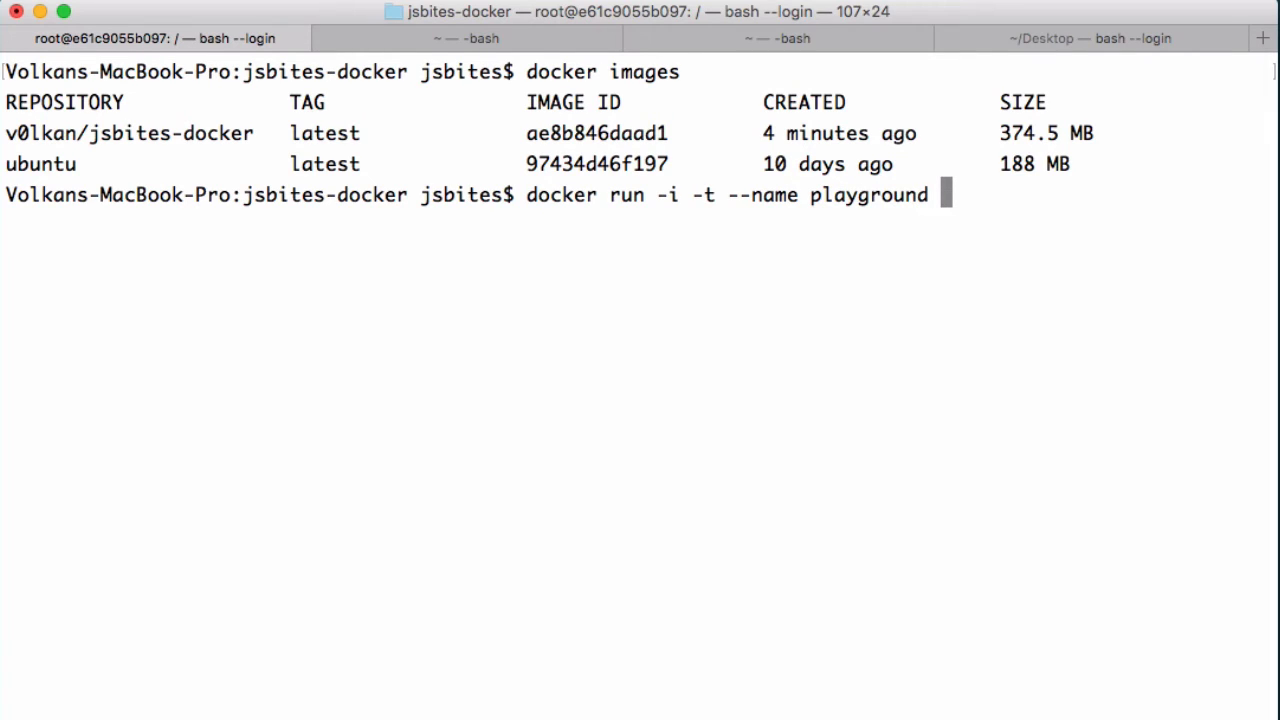
text(v0lkan/jsbites-)
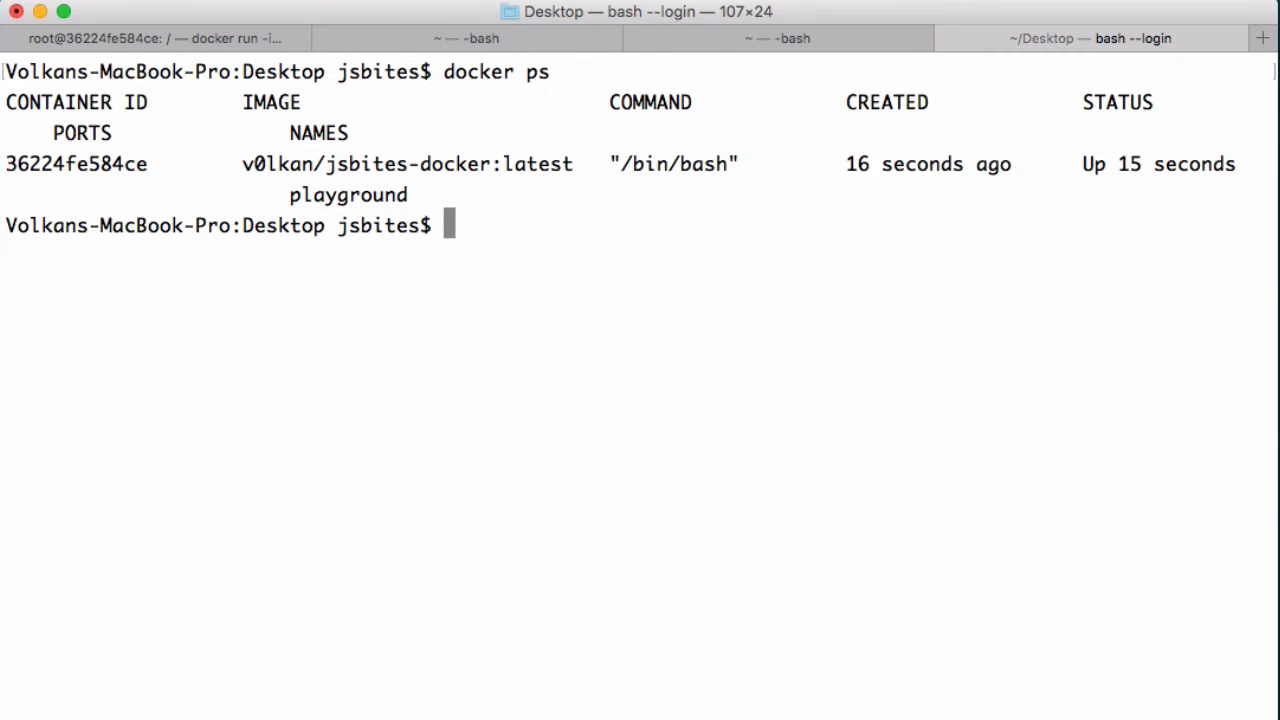
text(docker inspect playground |)
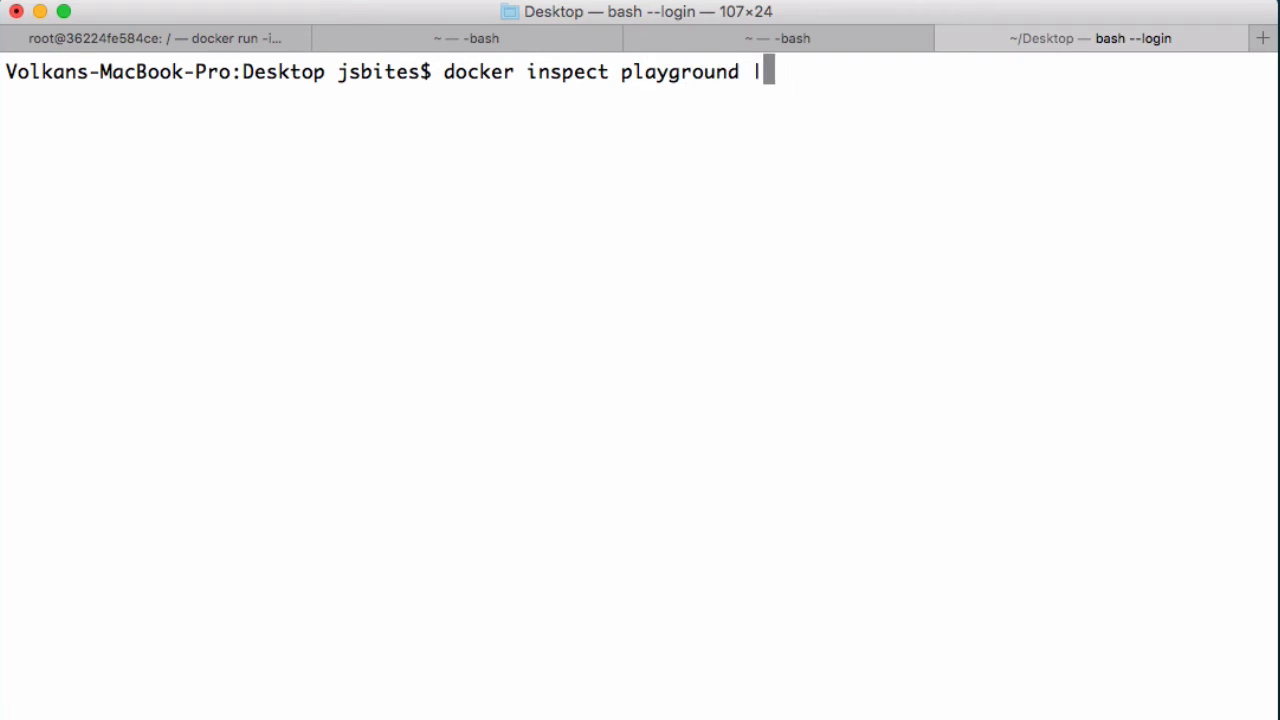
text(les)
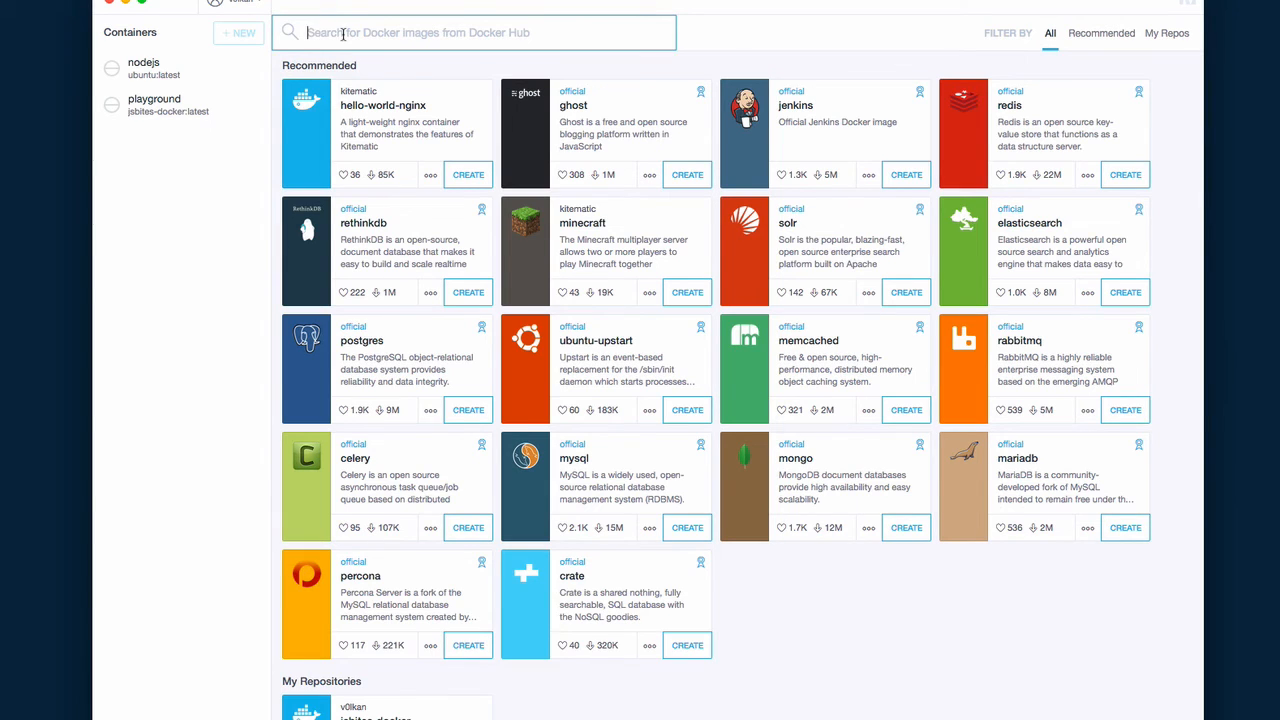
Search Kitematic for jenkins, elasticsearch, kibana and mongo images, ending with minecraft
text(jenkins)
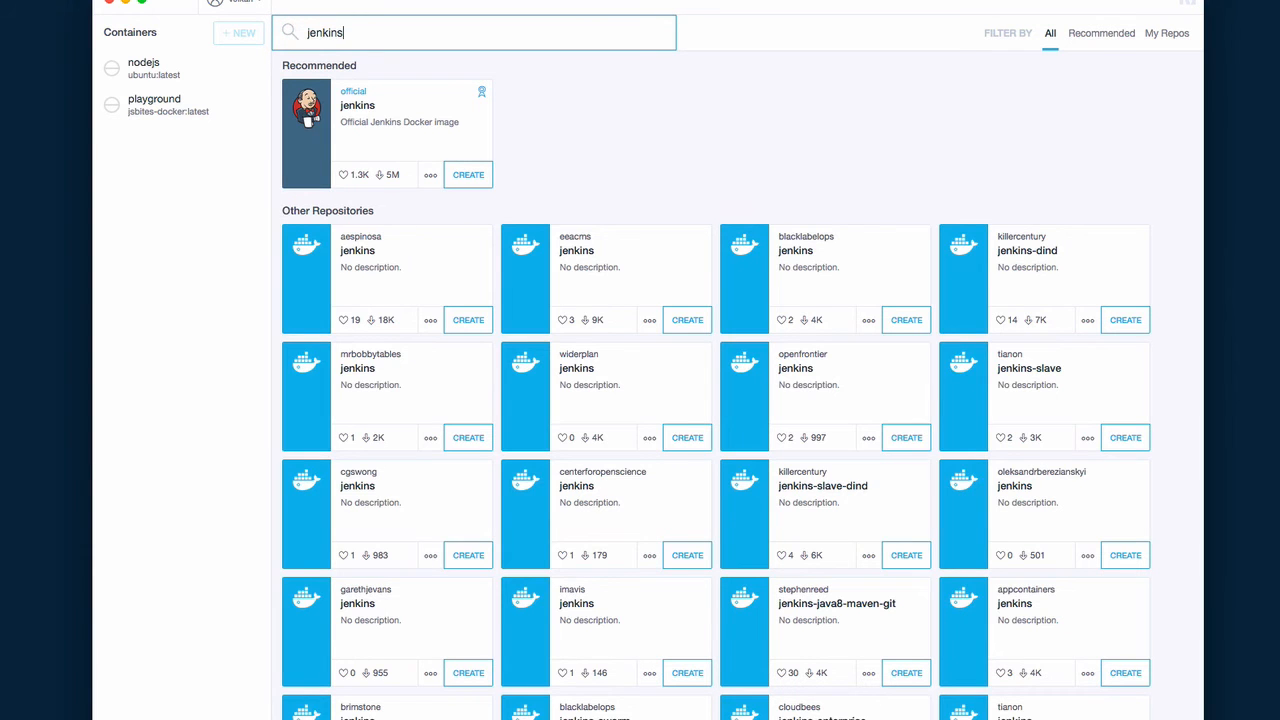
text(elas)
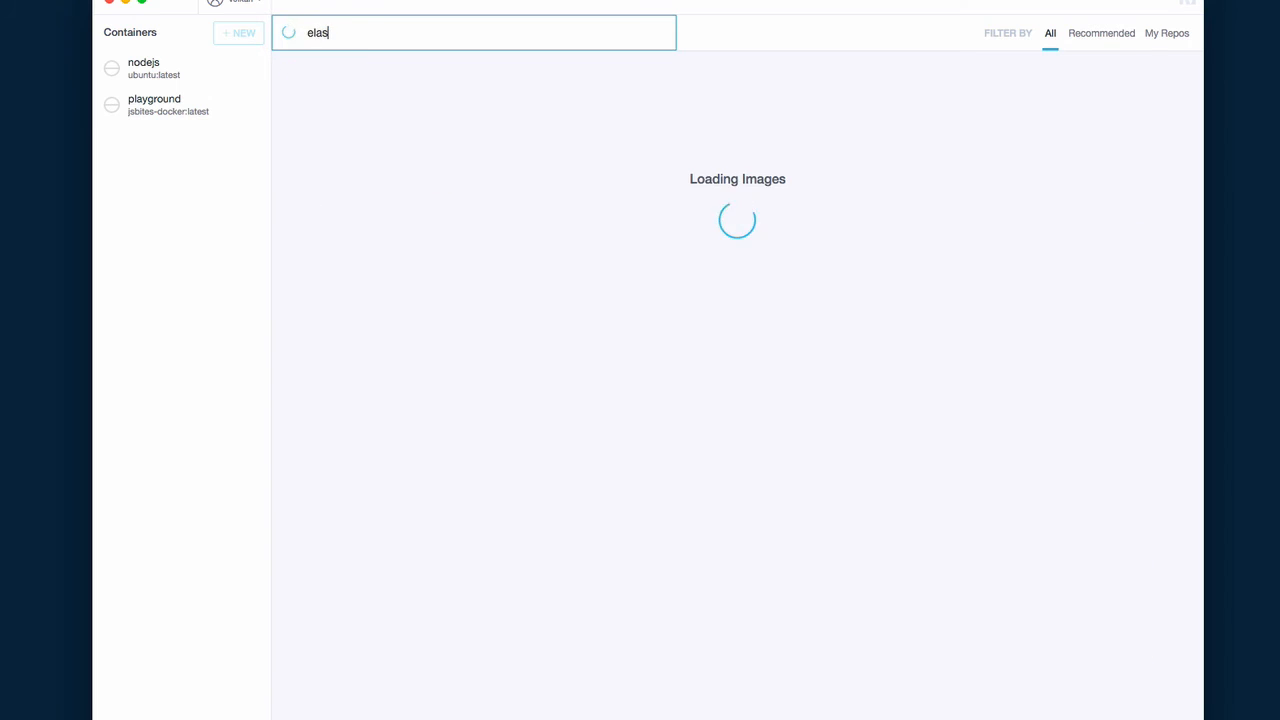
key(BackSpace)
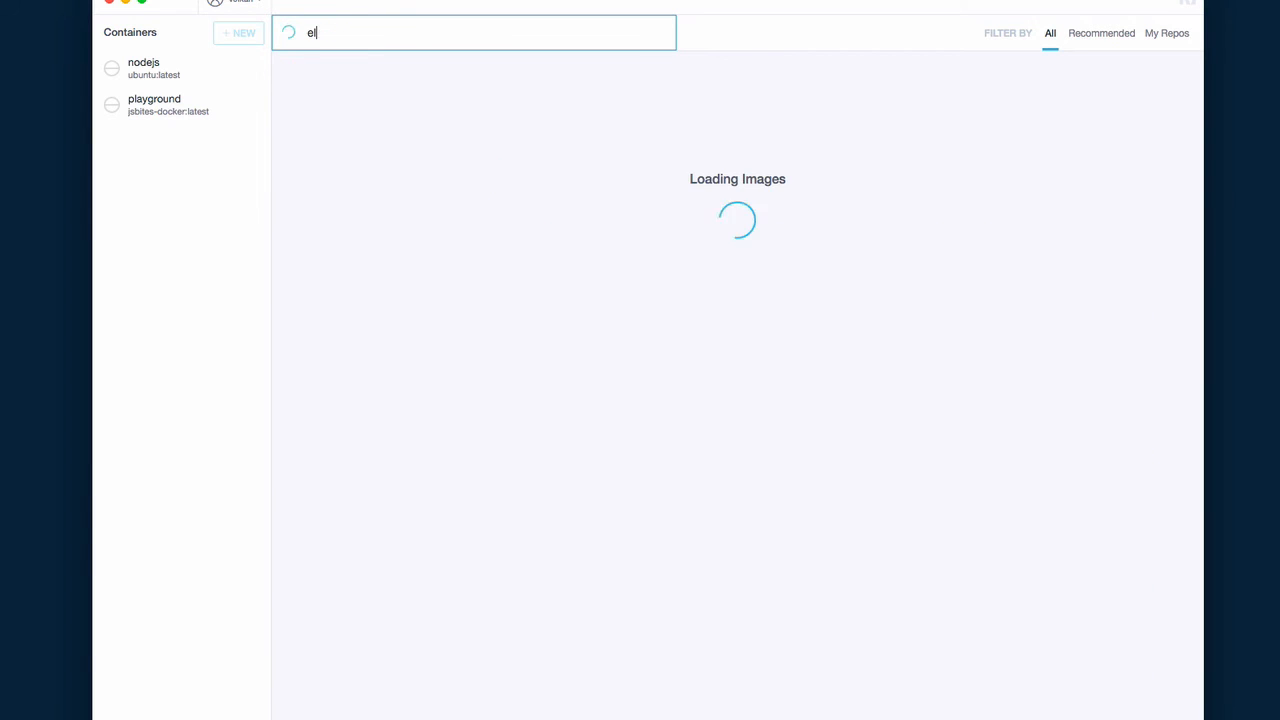
text(kiban)
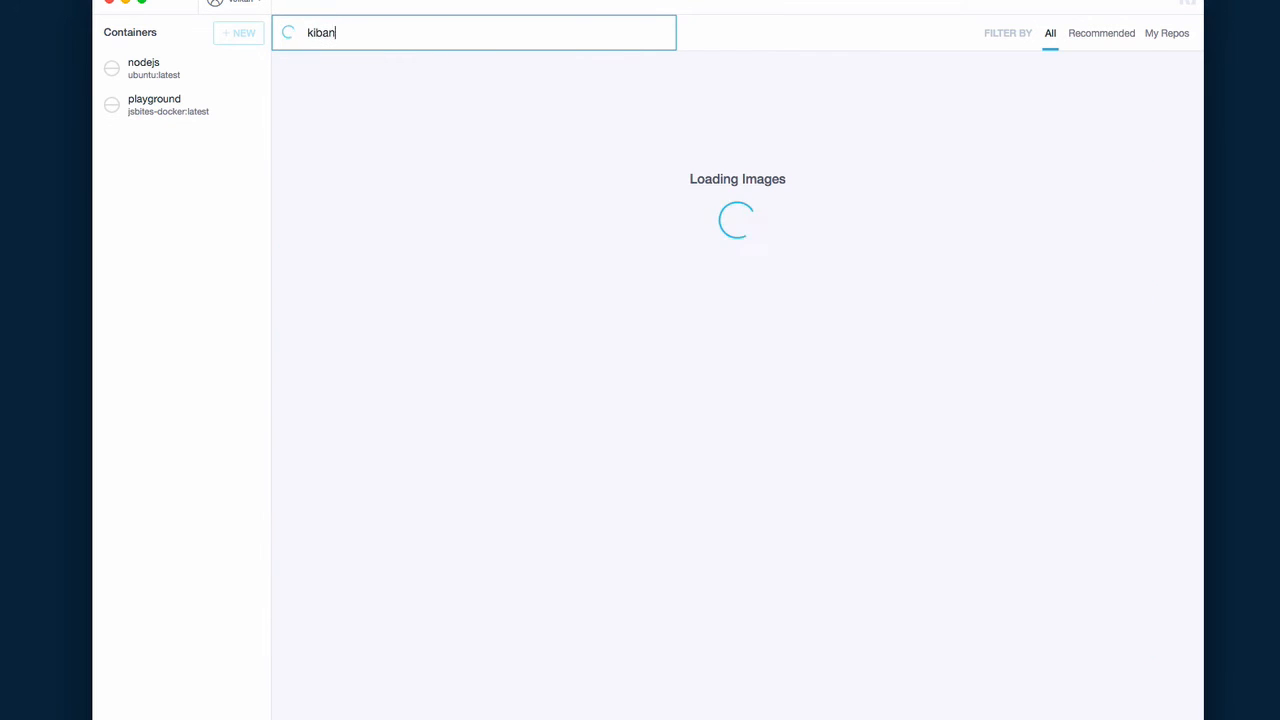
text(jenkin)
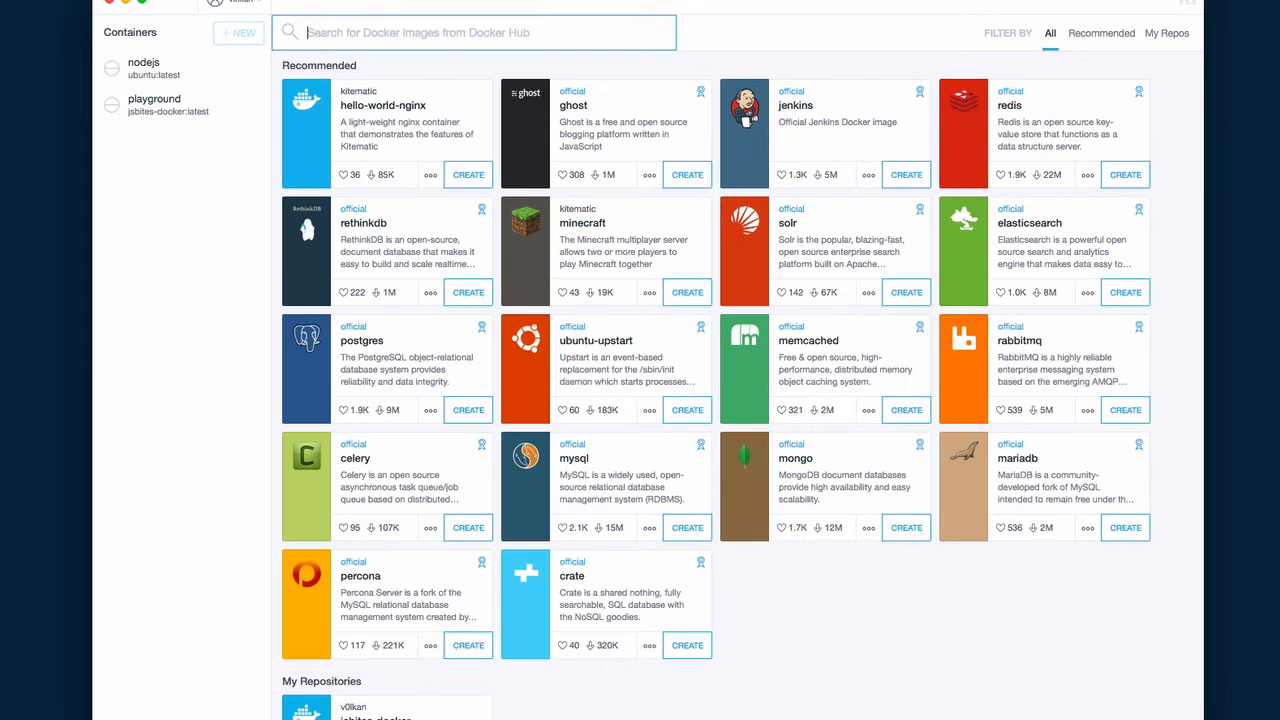
text(mon)
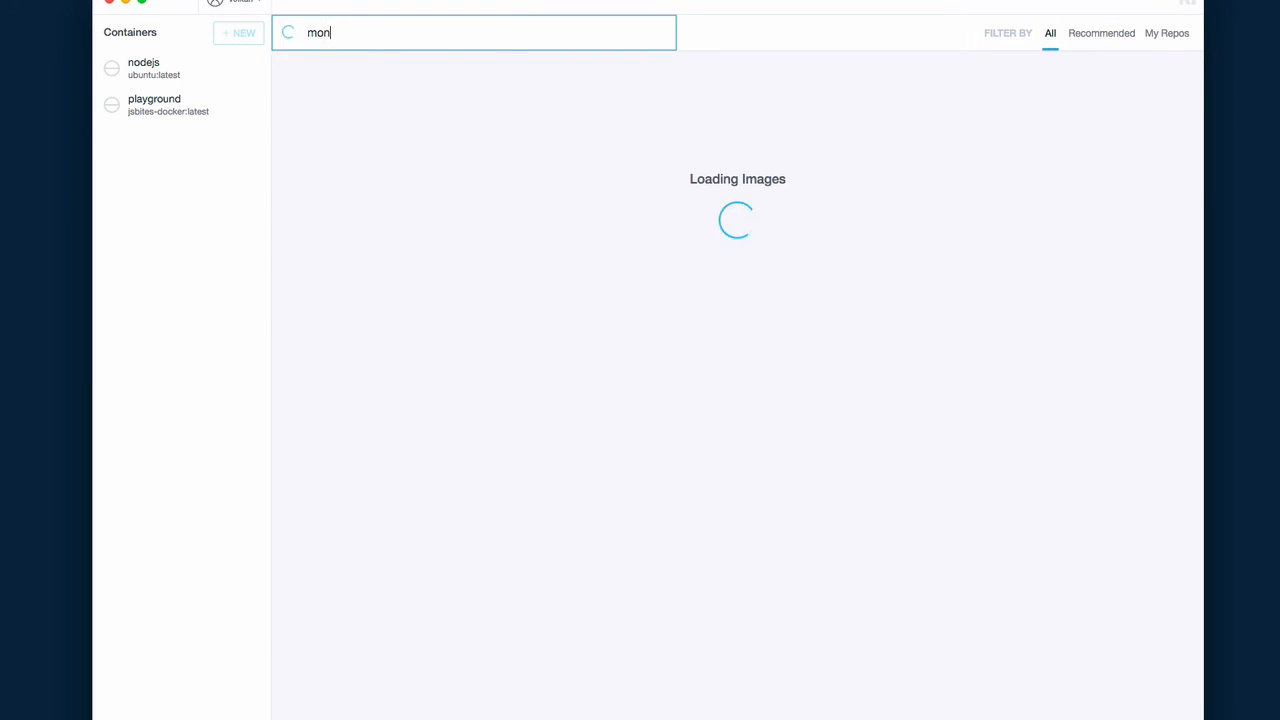
text(minecraft)
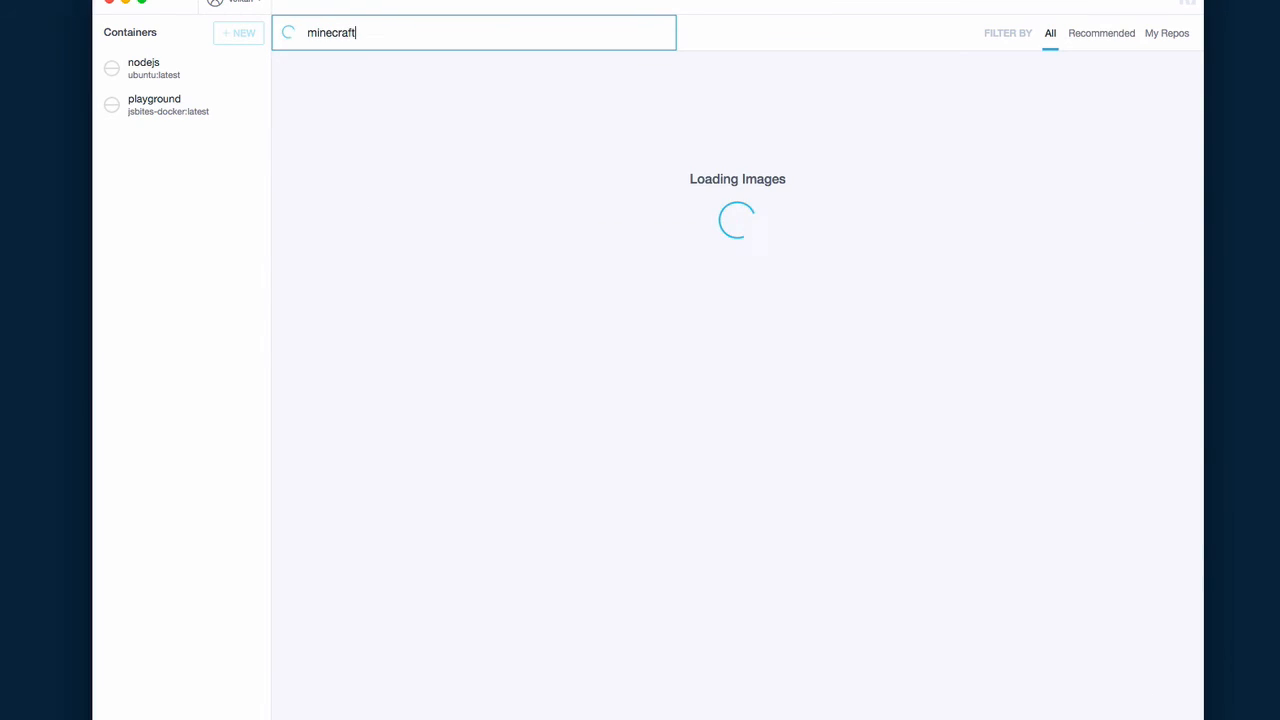